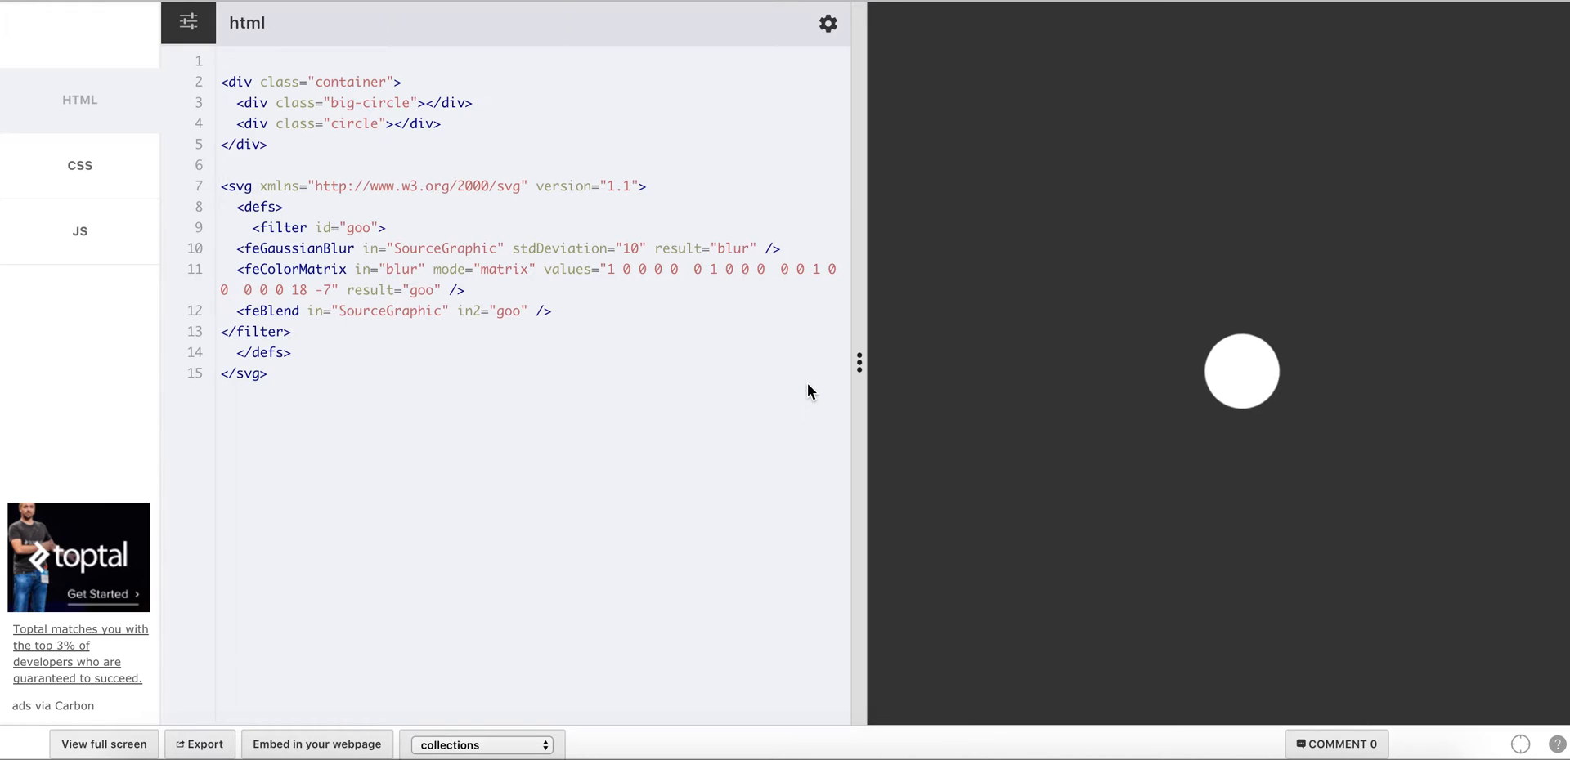
mouse_move(641, 74)
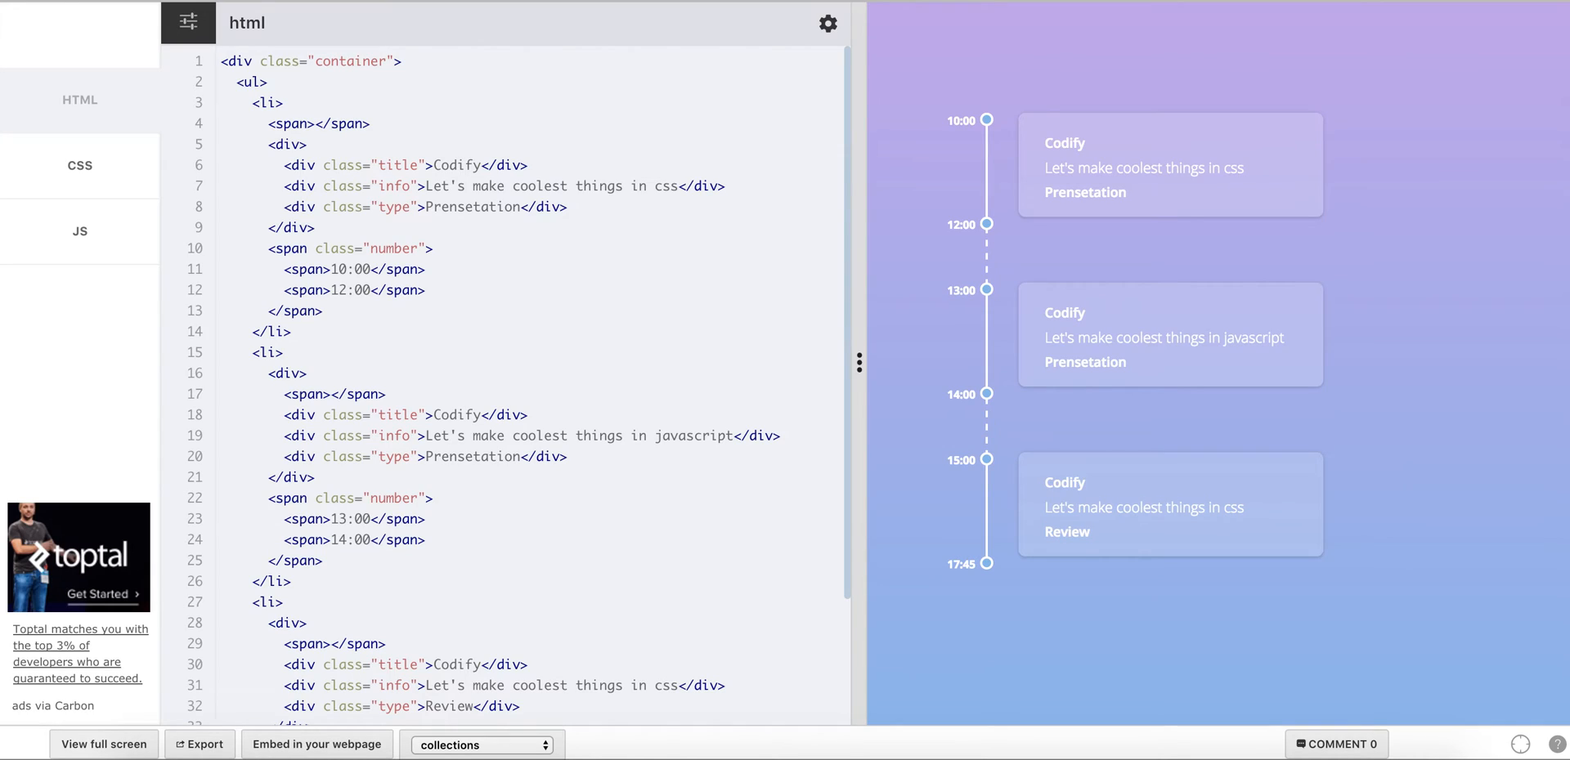
mouse_move(958, 159)
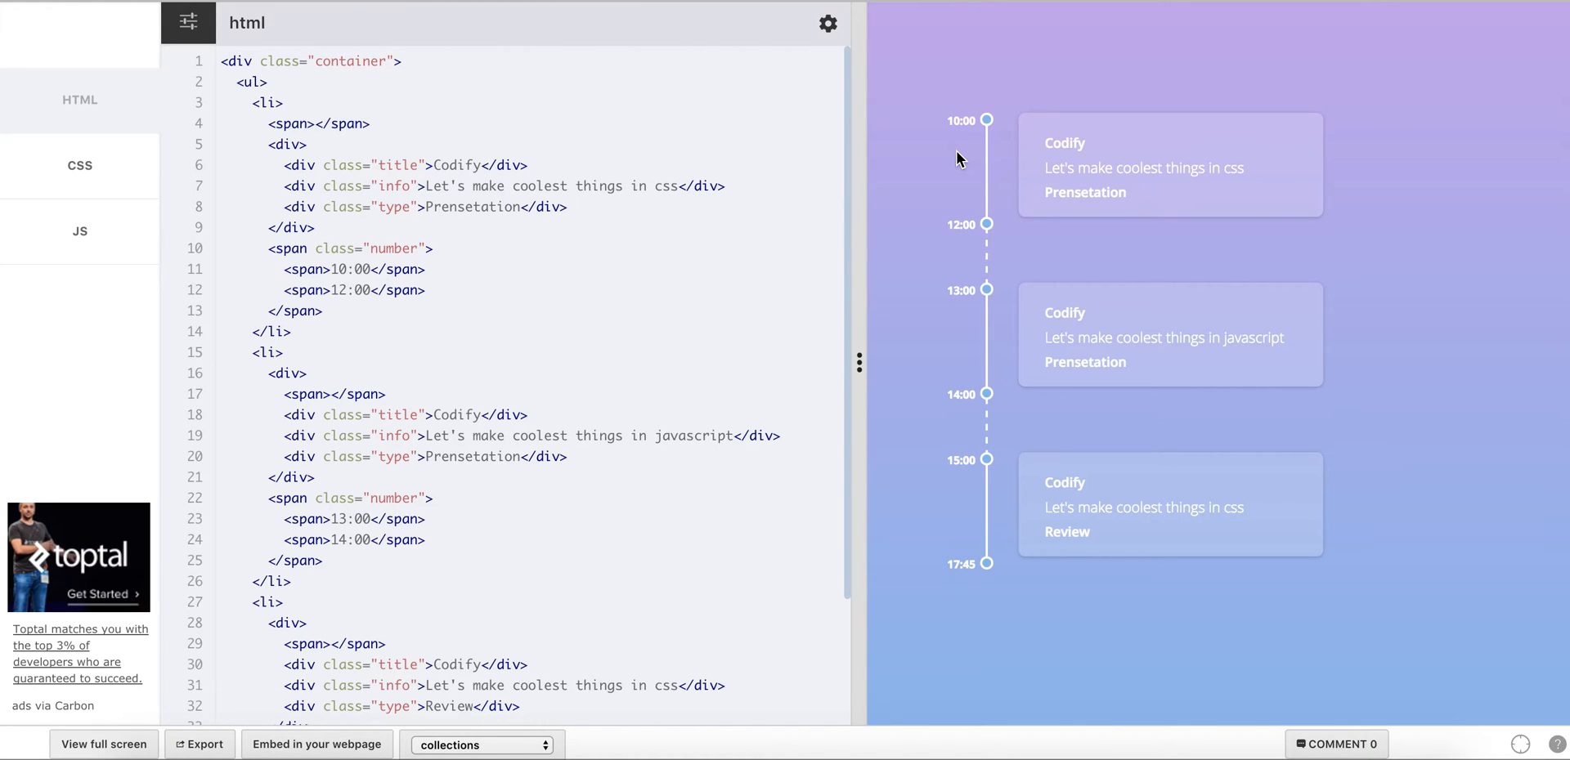
mouse_move(942, 482)
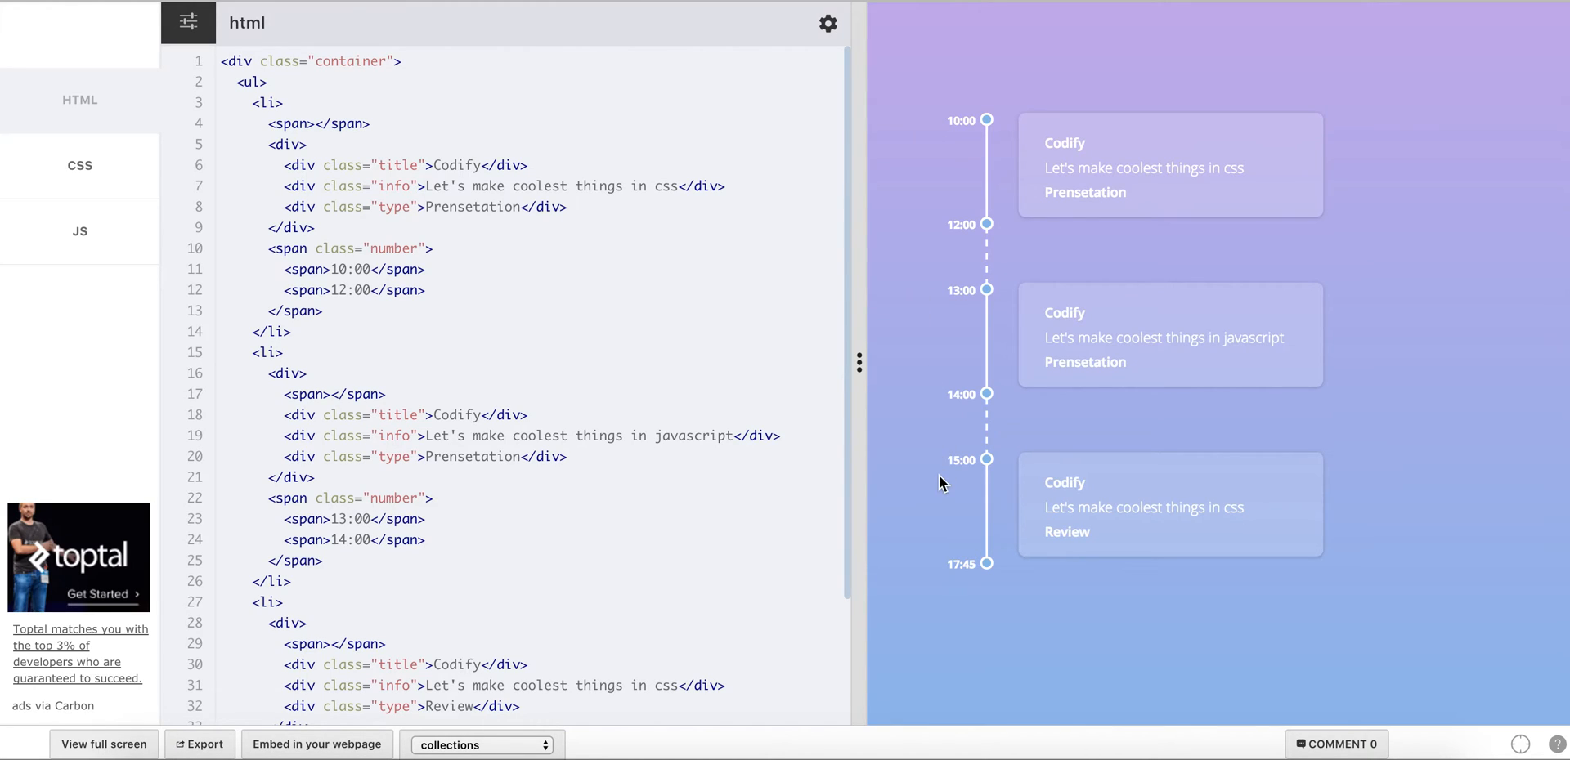
mouse_move(926, 125)
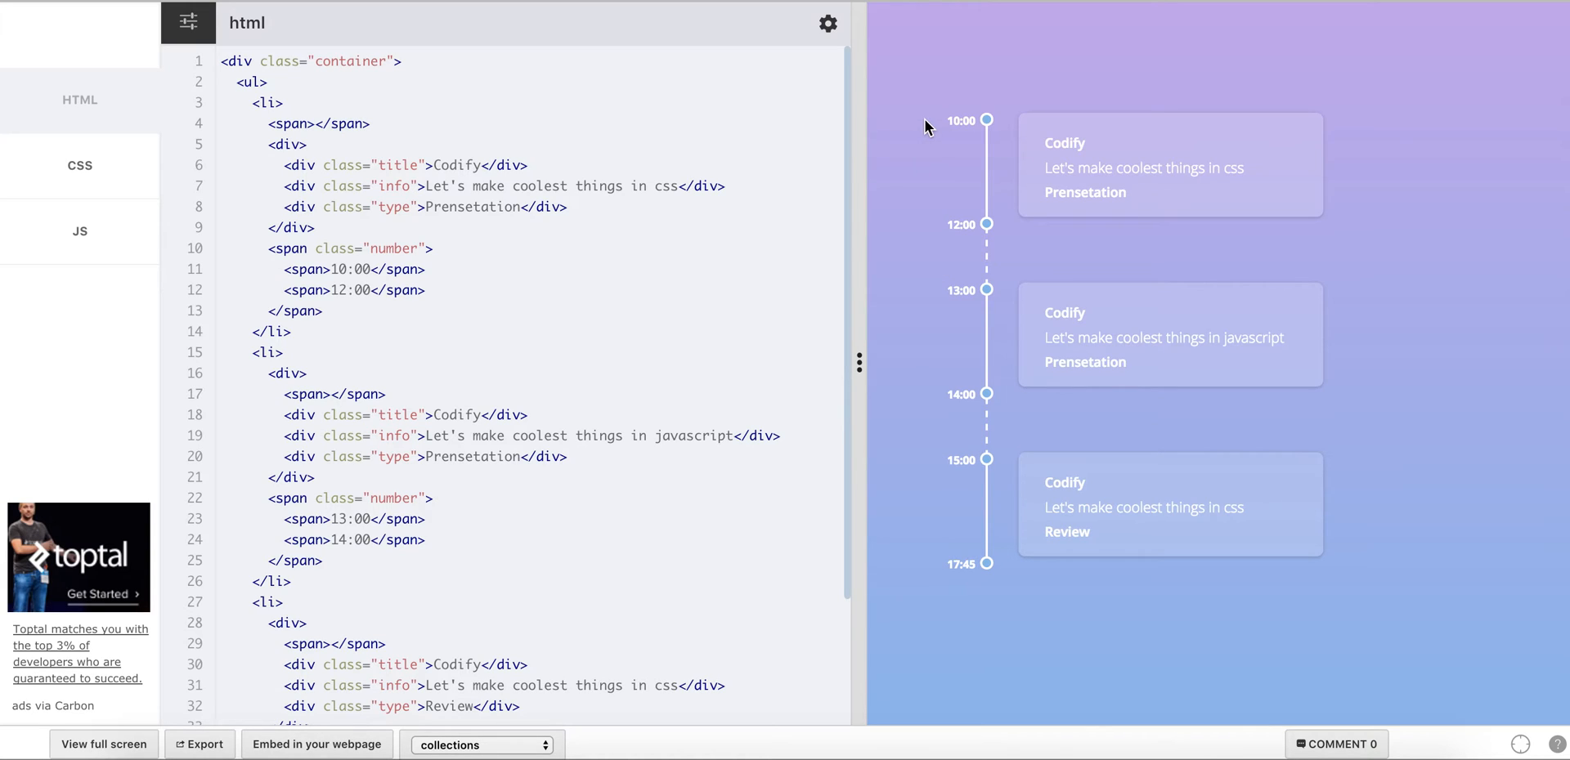
mouse_move(923, 141)
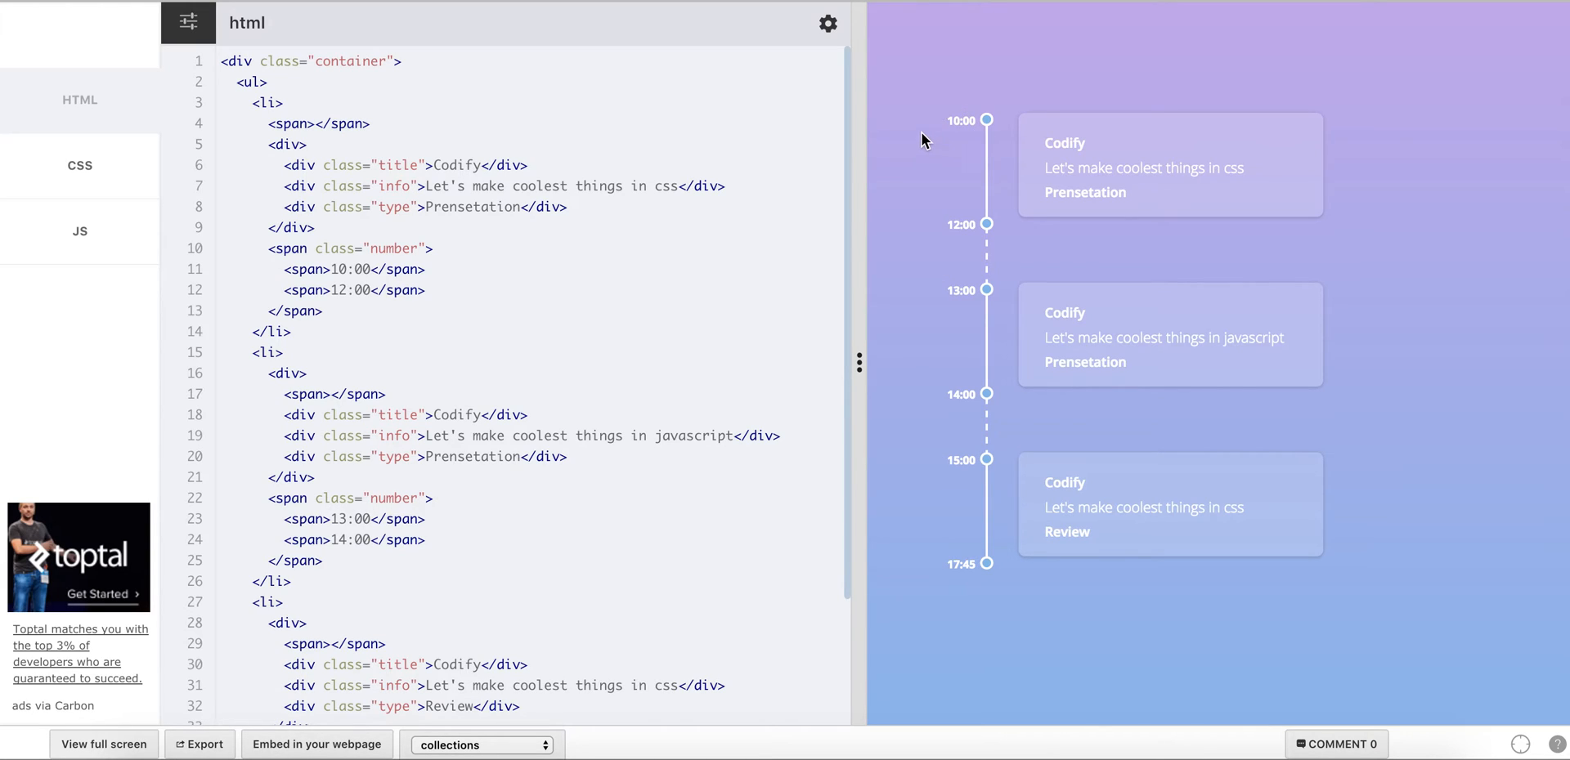
mouse_move(916, 137)
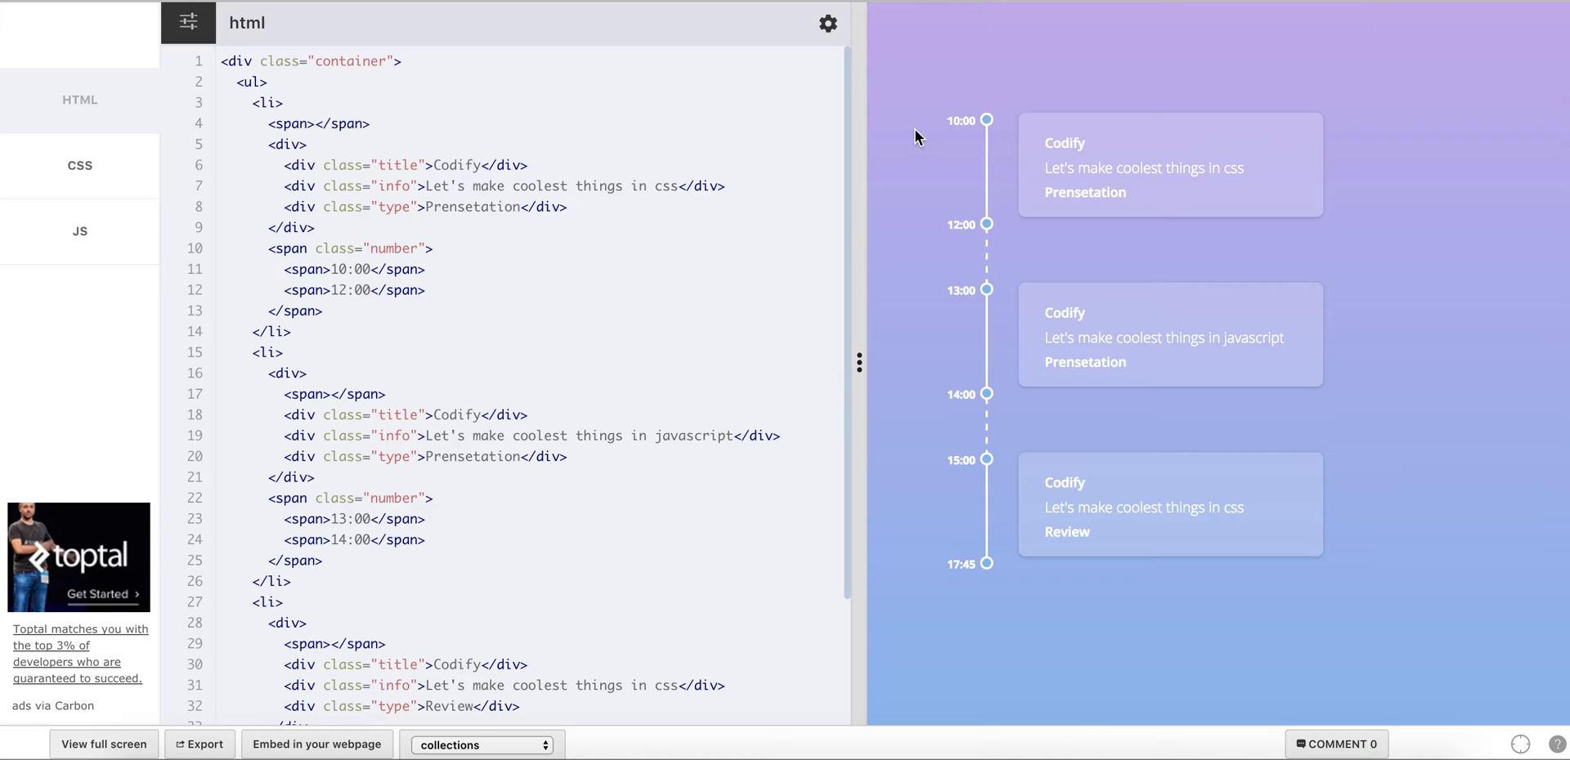
mouse_move(955, 120)
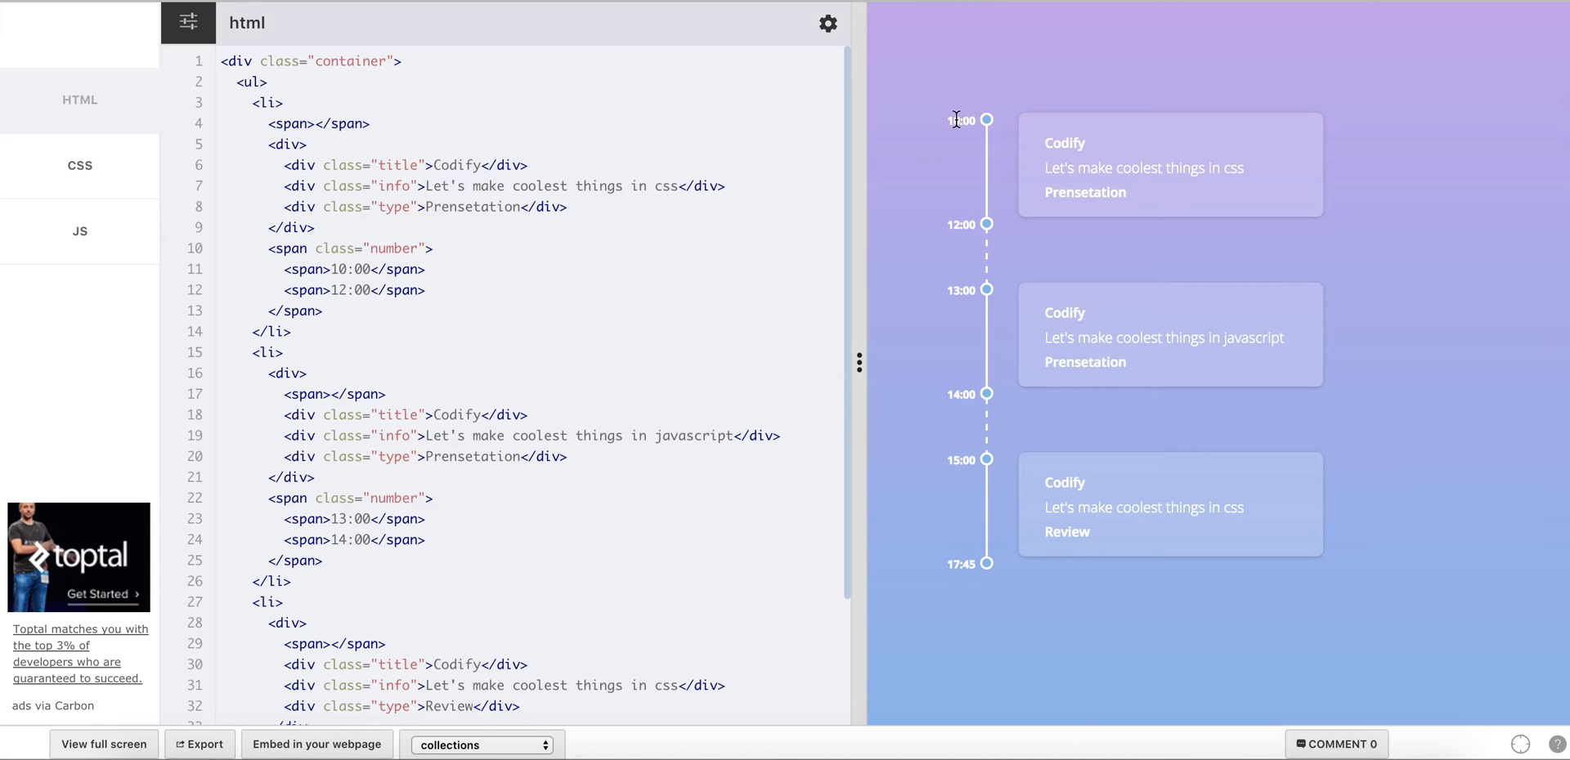
mouse_move(952, 120)
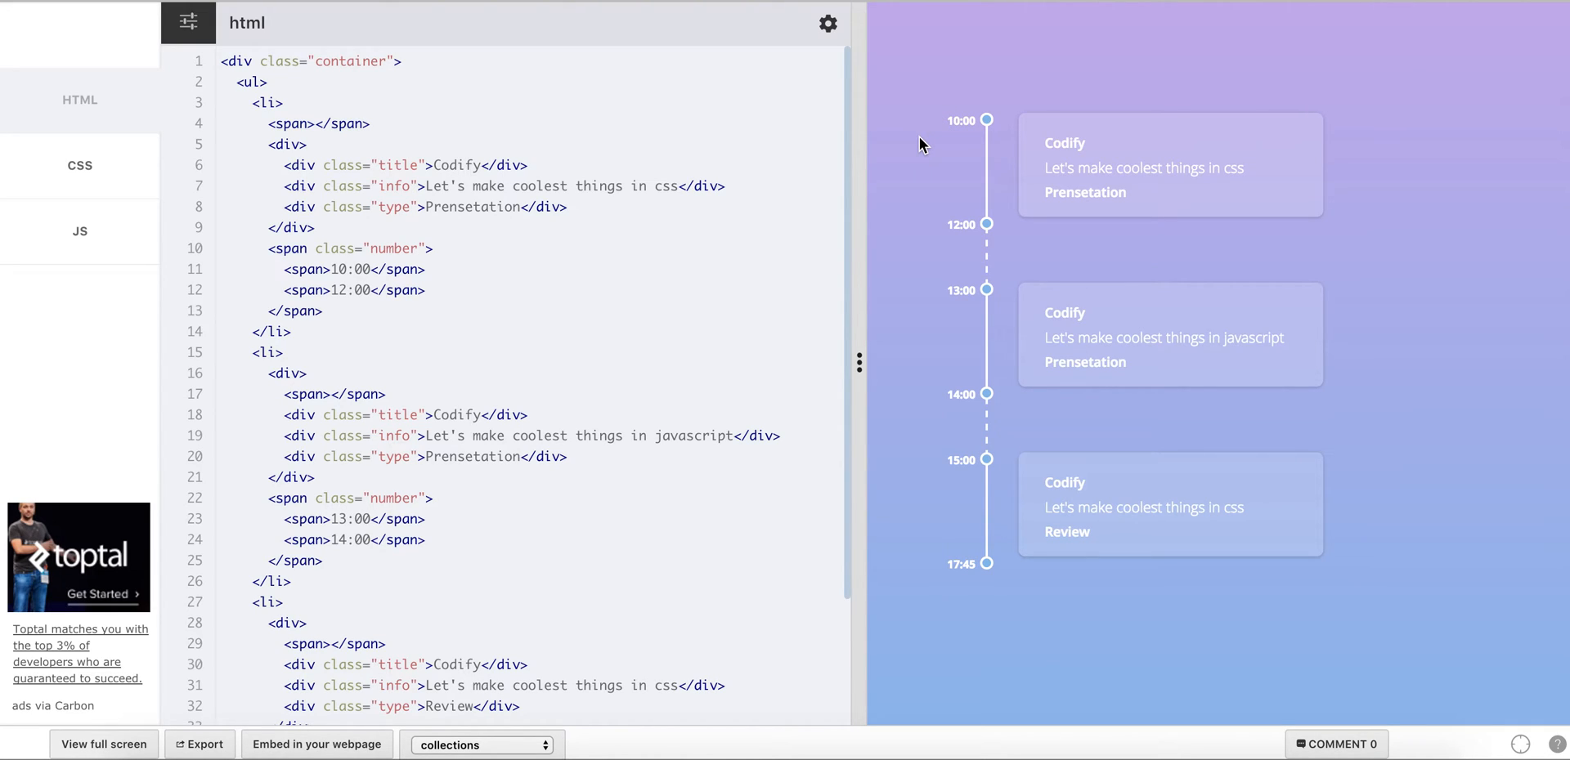
mouse_move(947, 147)
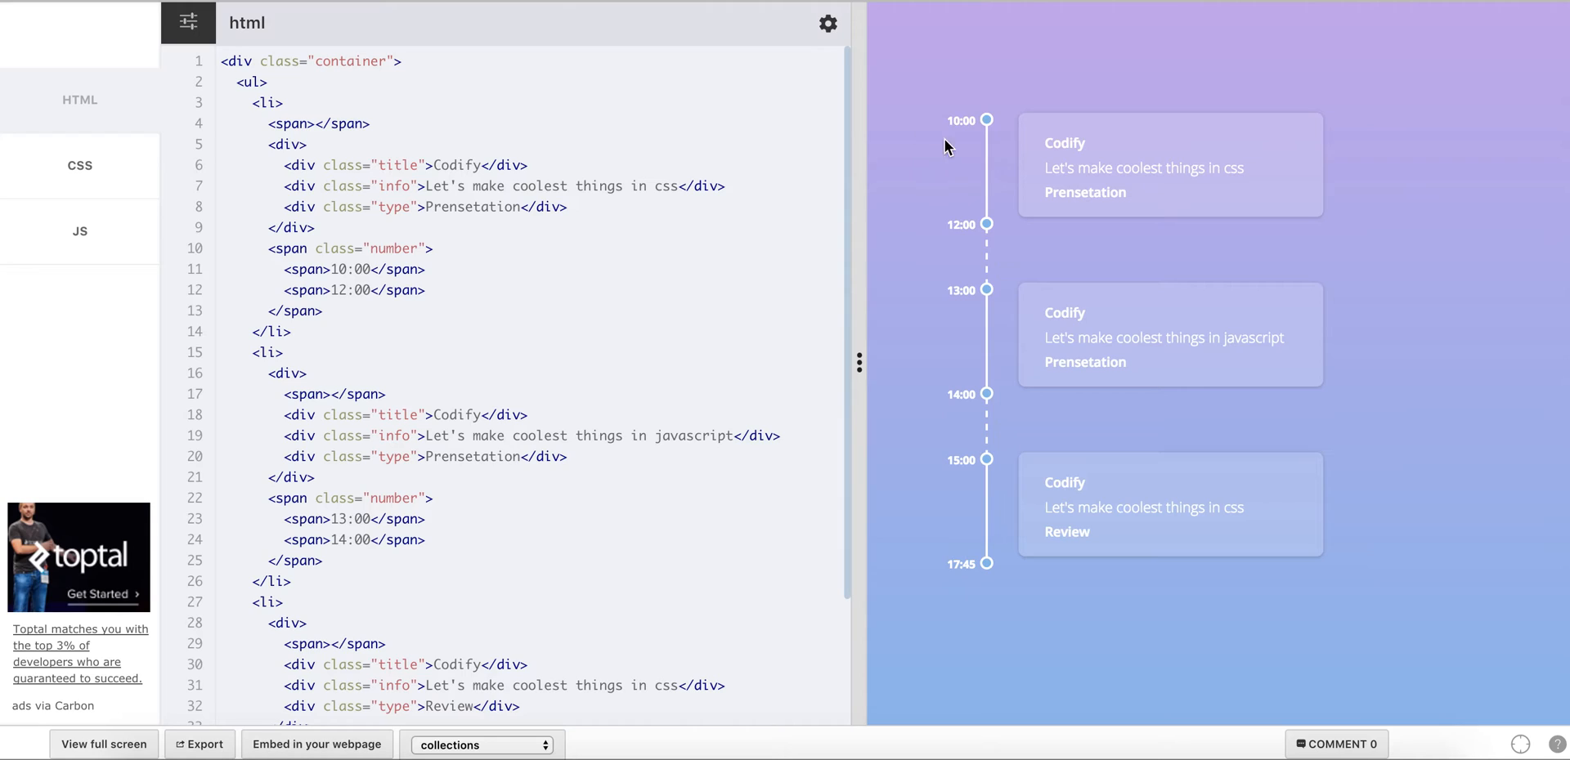
mouse_move(951, 323)
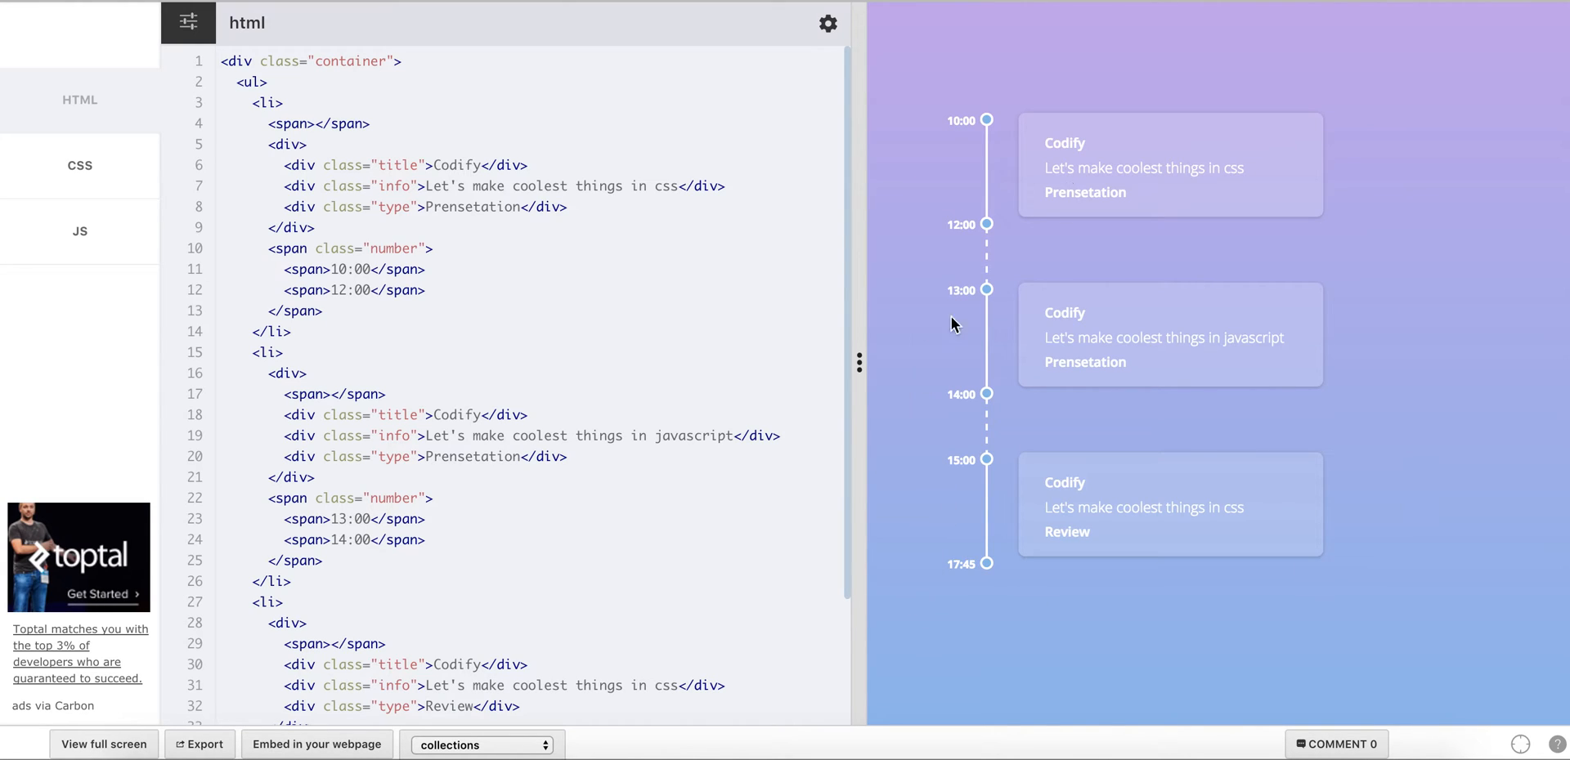
mouse_move(1371, 235)
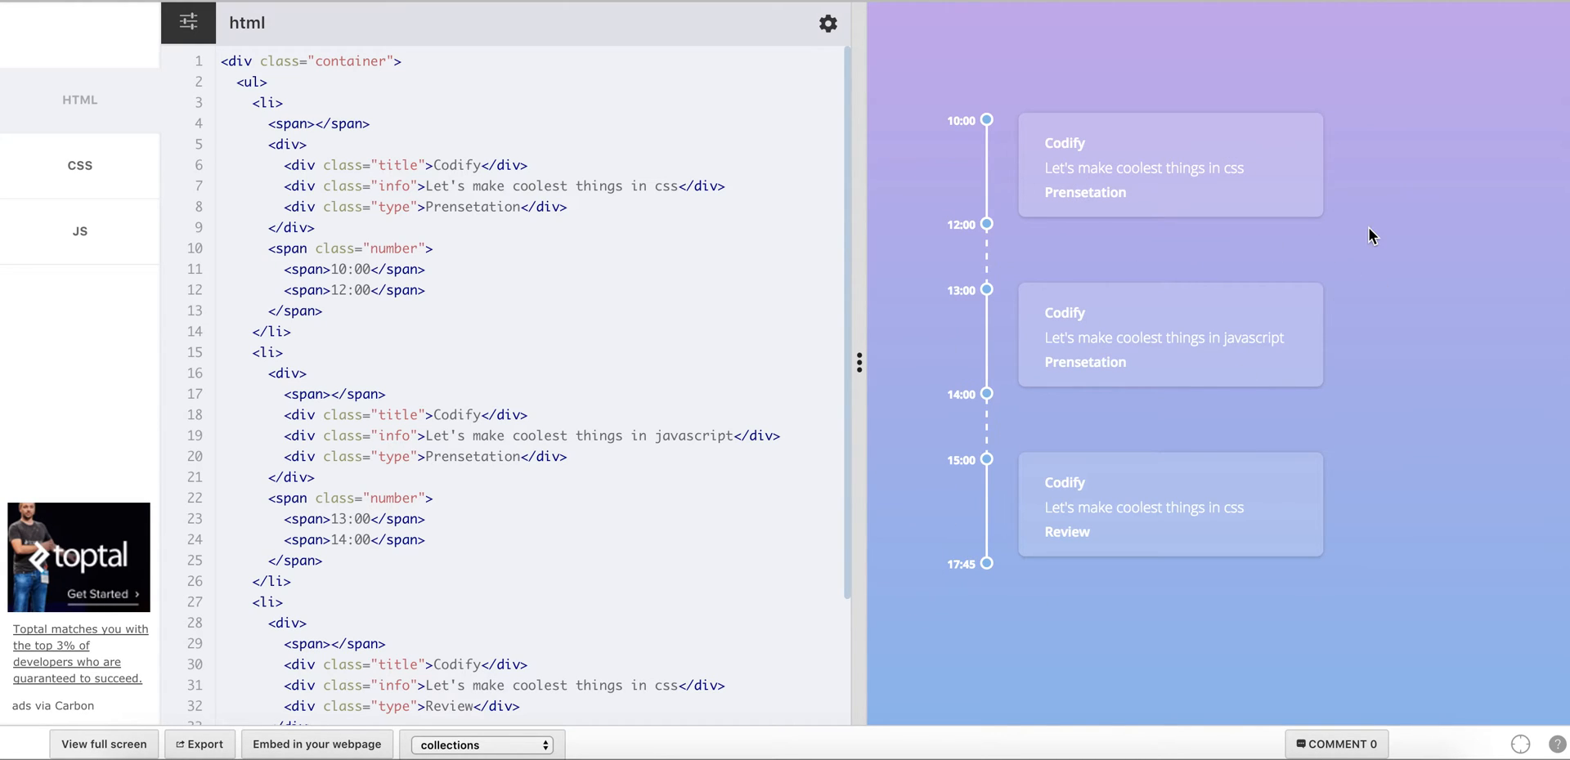
mouse_move(948, 98)
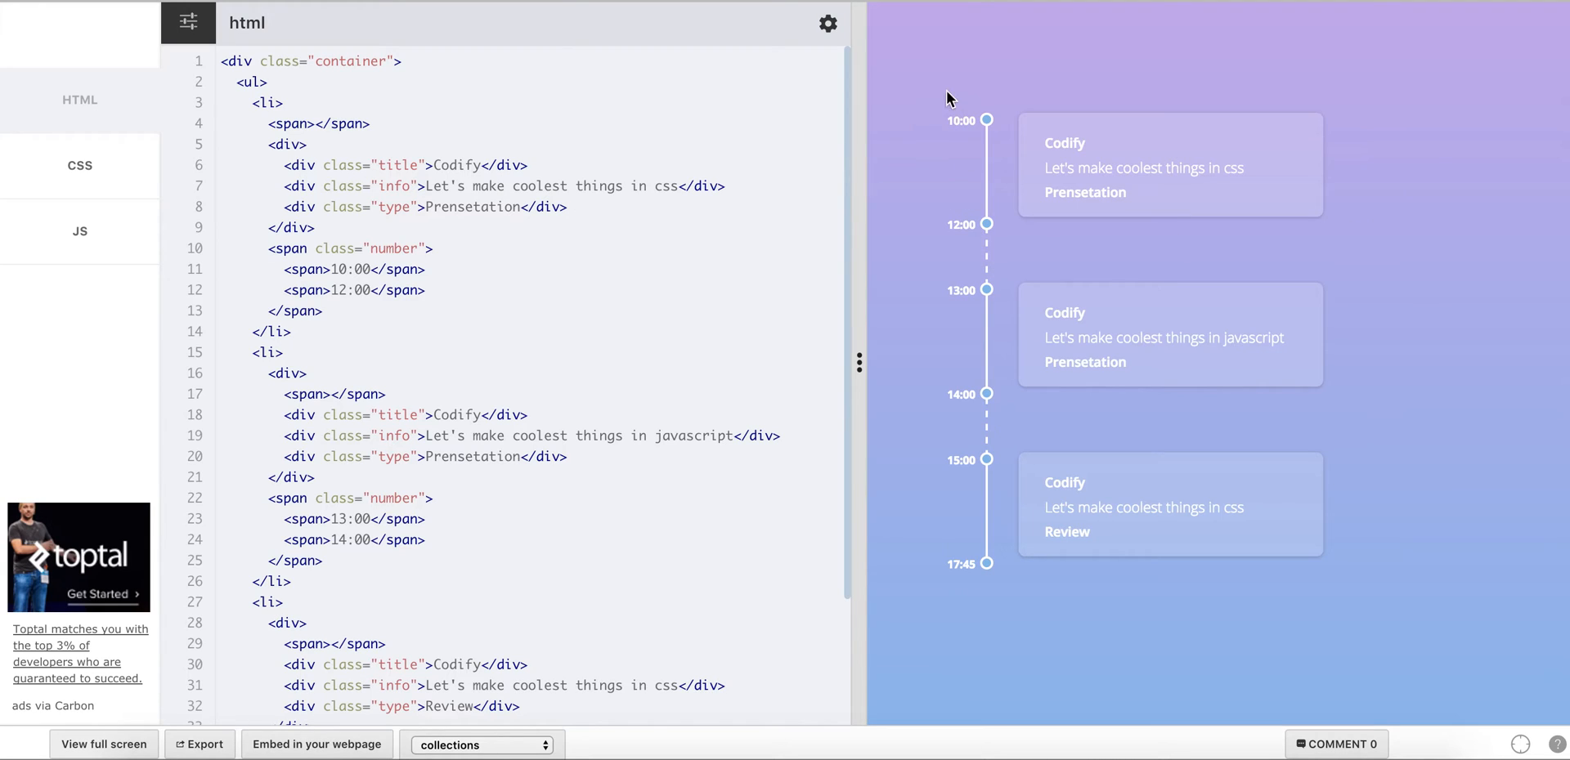
mouse_move(962, 217)
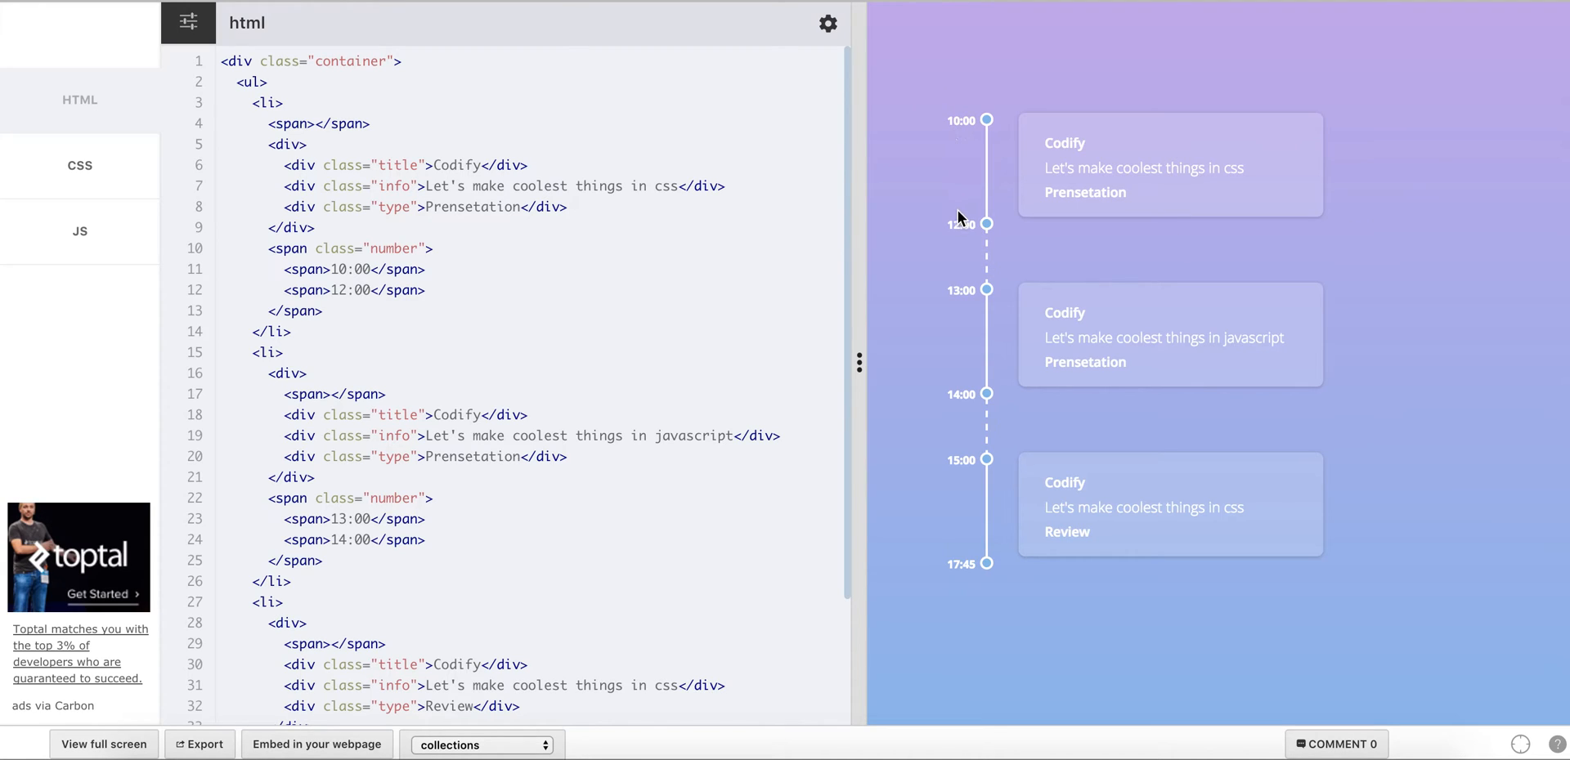
mouse_move(968, 307)
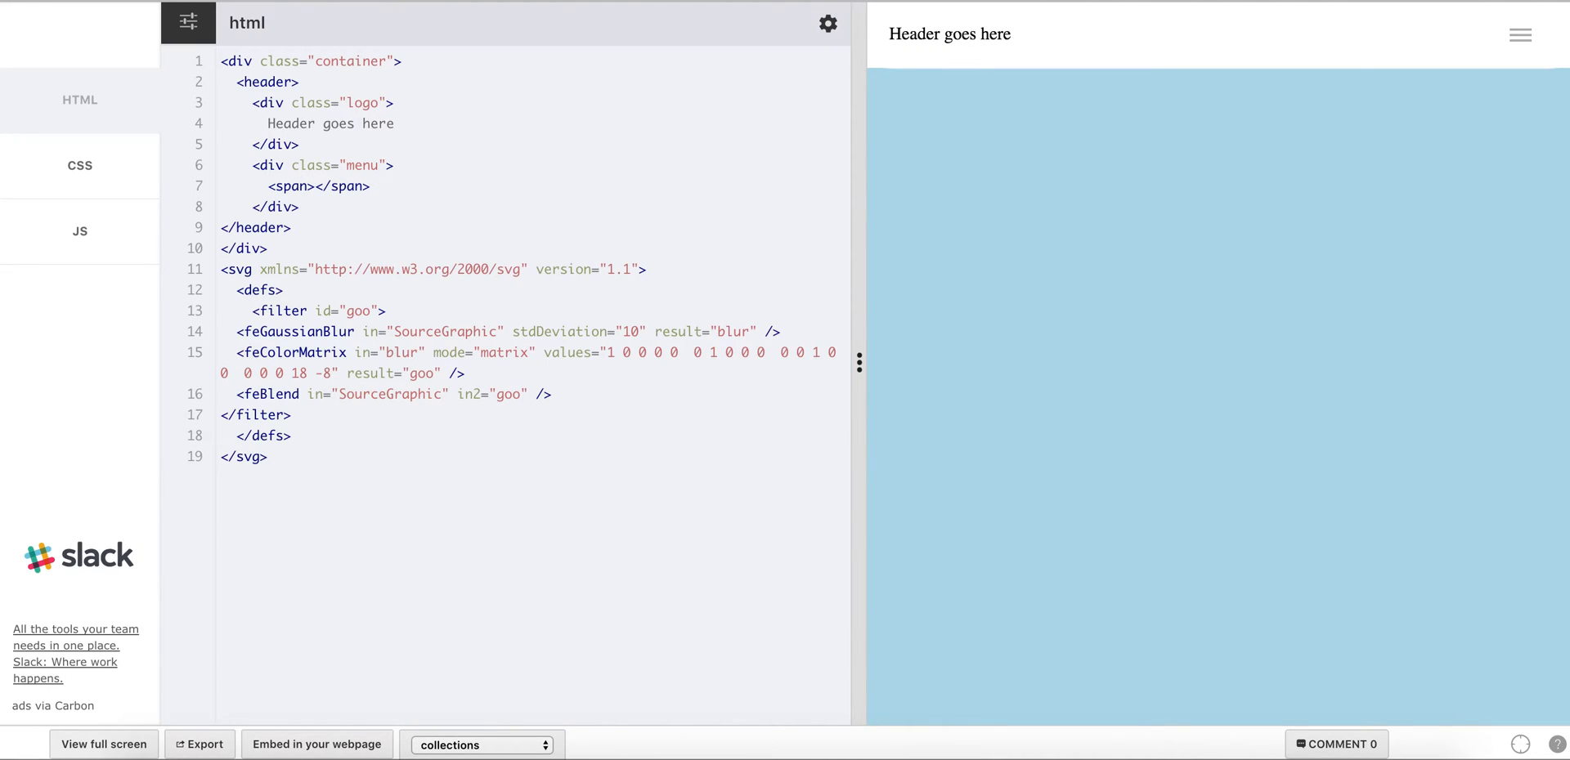
mouse_move(1171, 151)
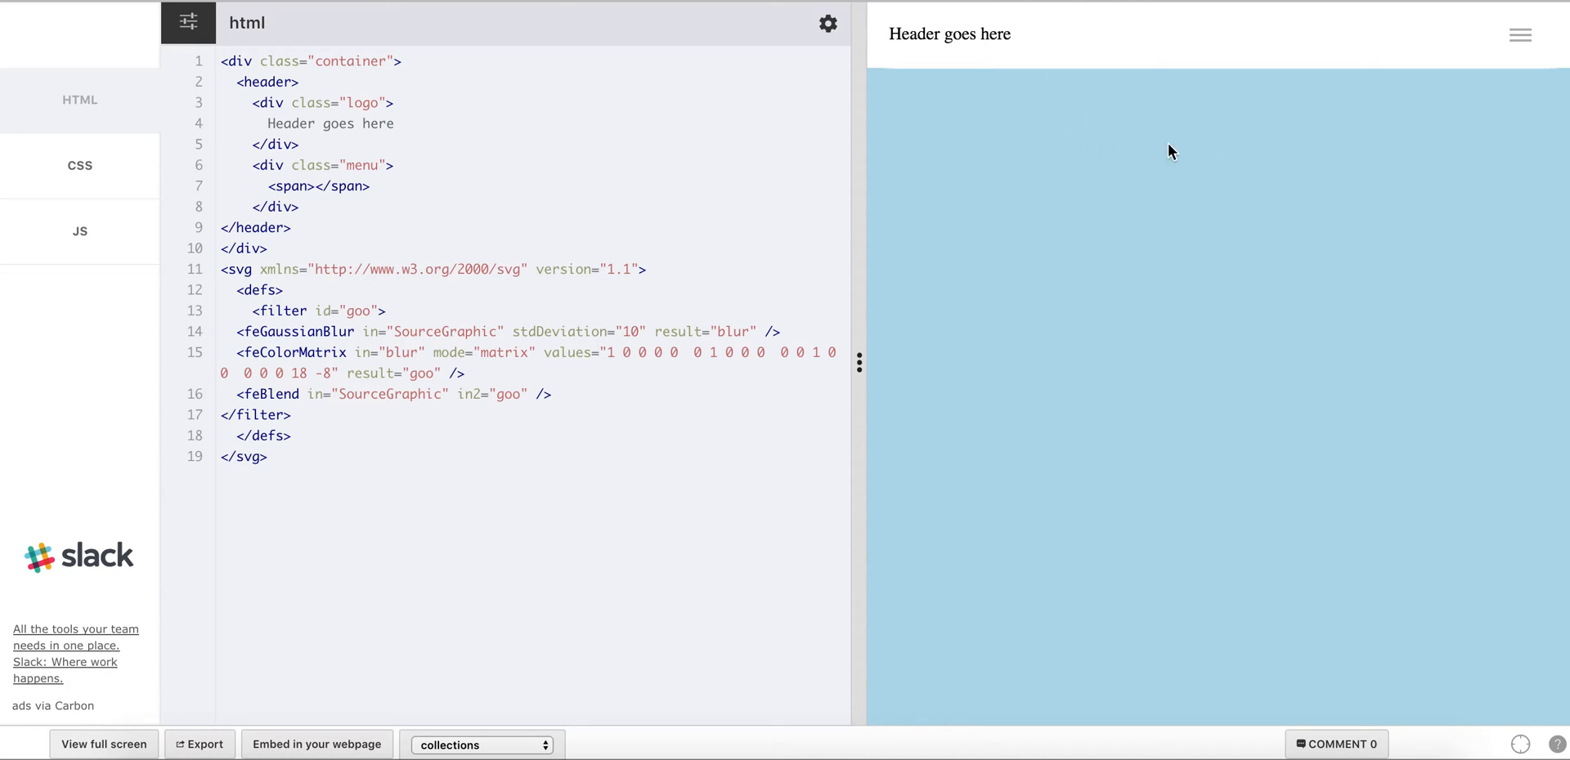
mouse_move(1519, 54)
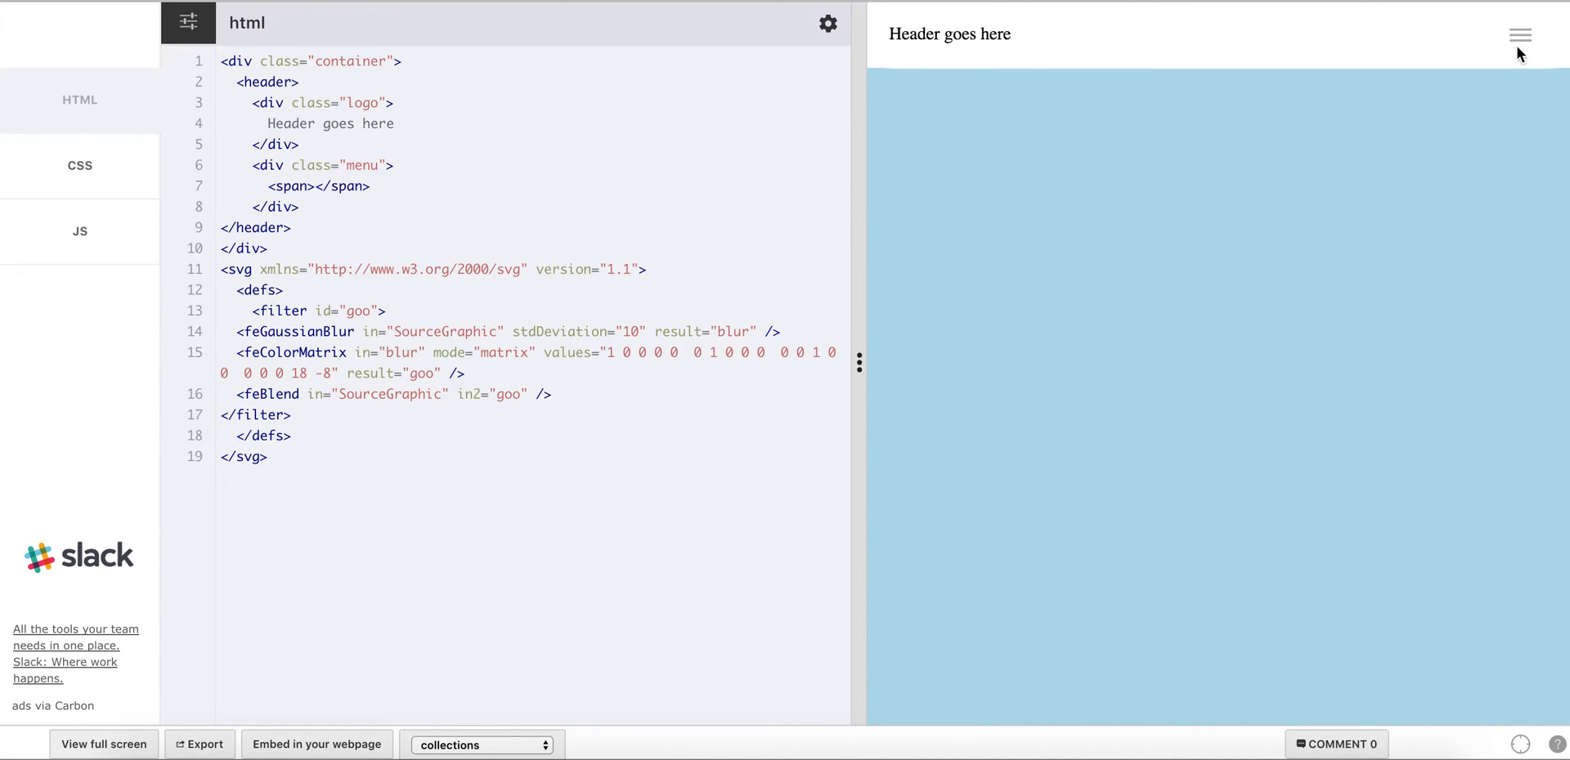
mouse_move(1535, 38)
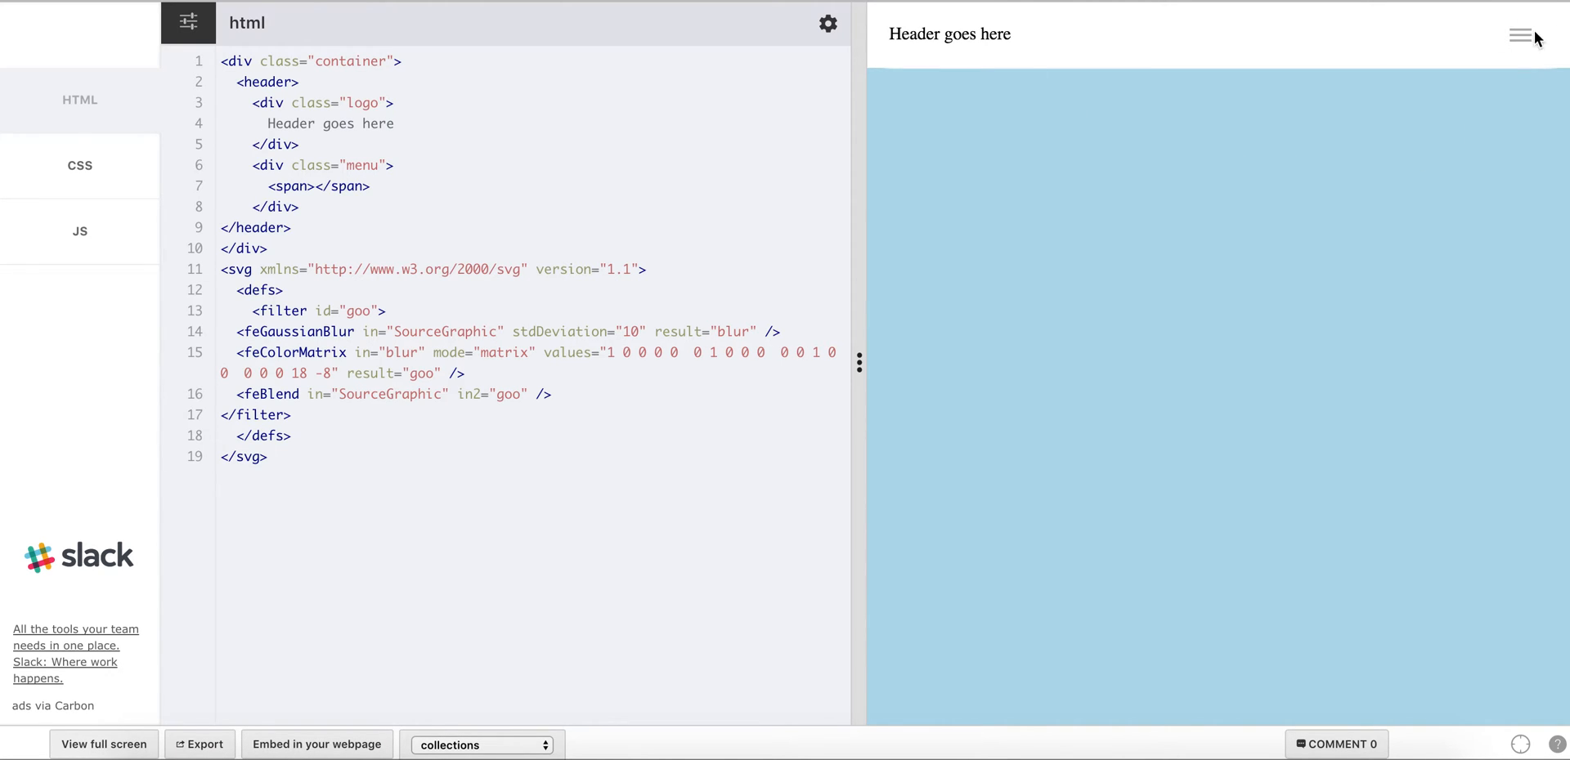
mouse_move(1351, 170)
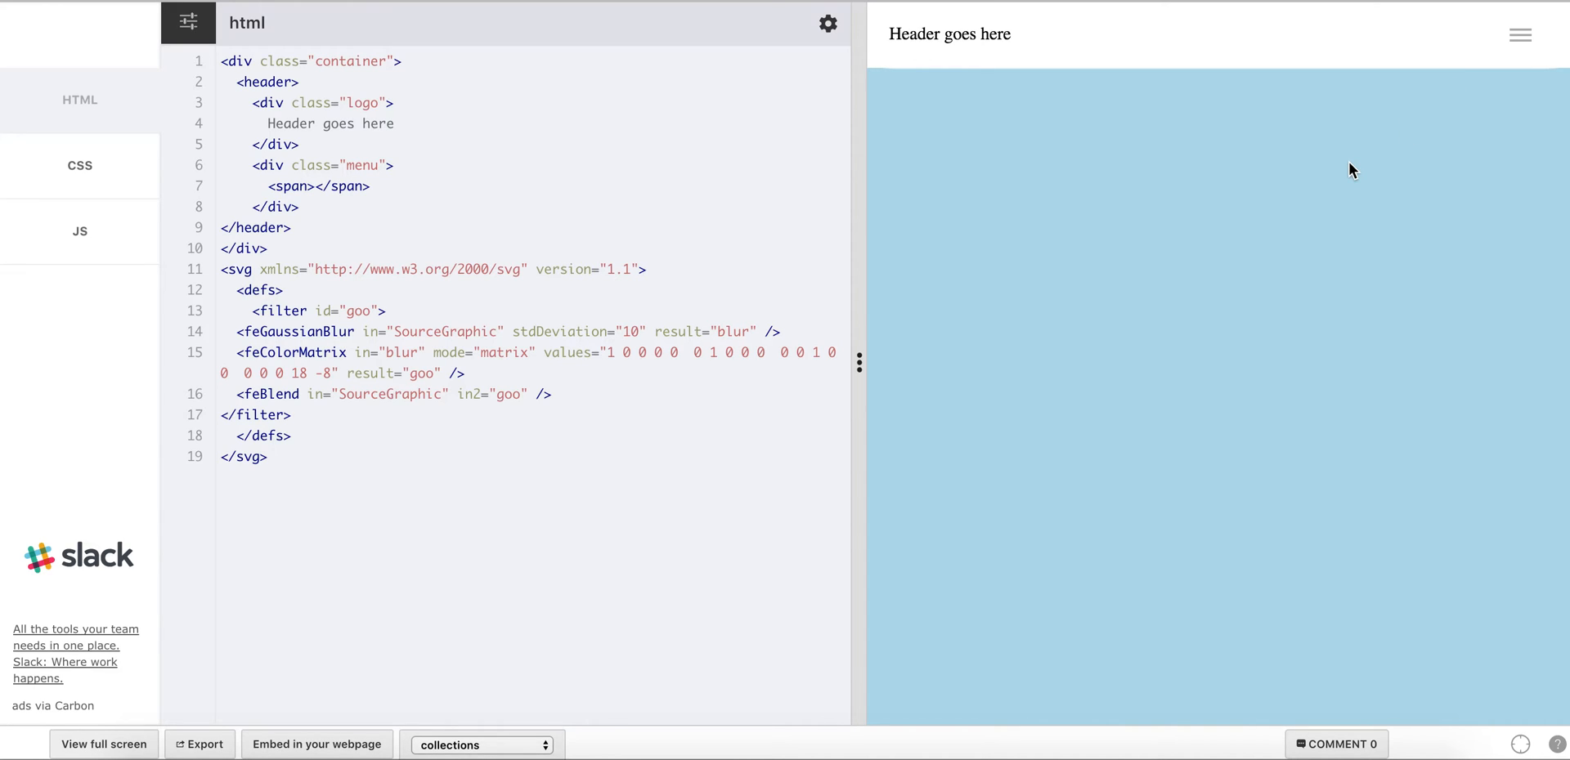
mouse_move(1281, 204)
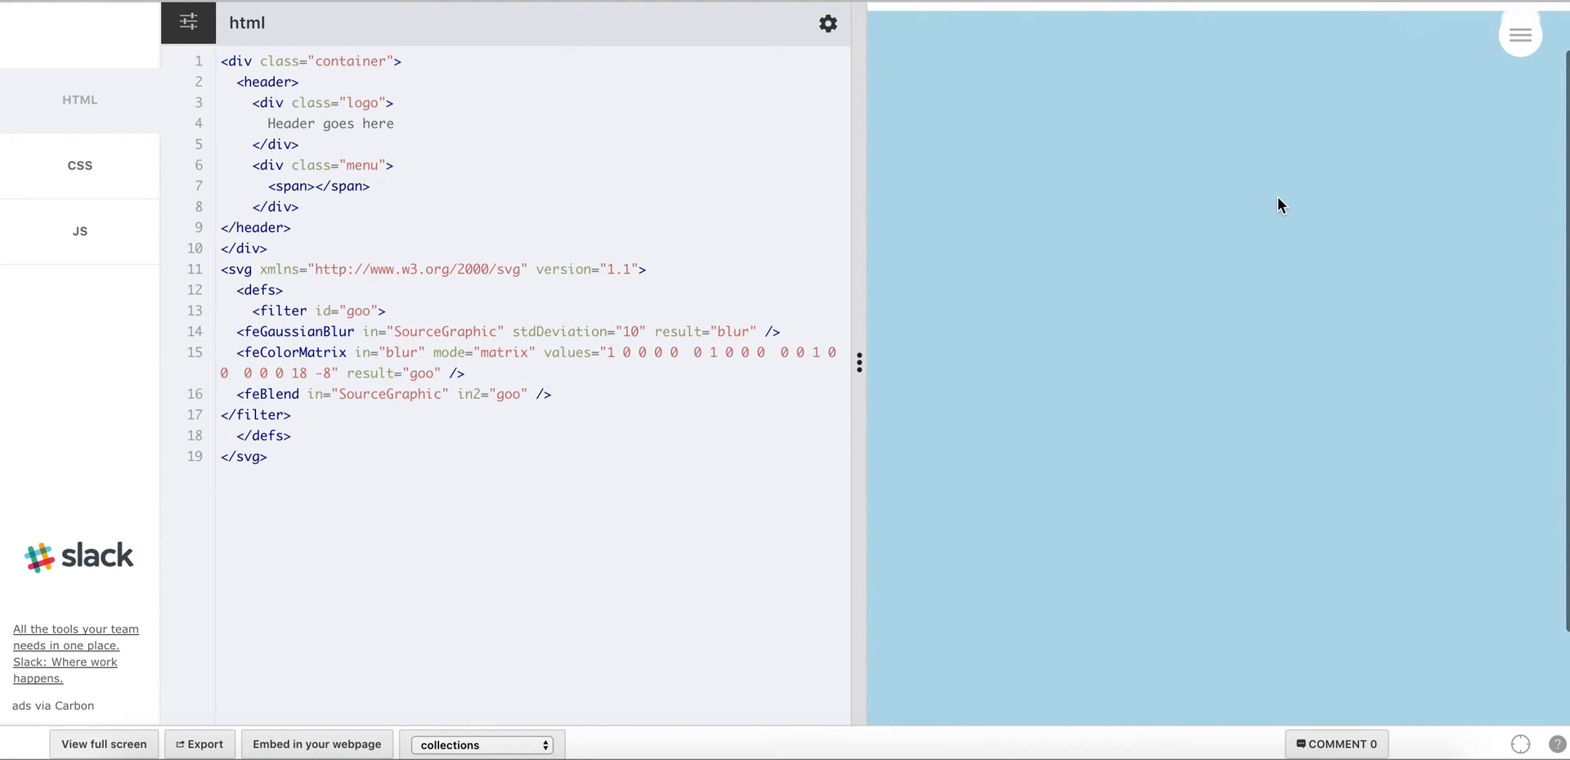
mouse_move(255, 268)
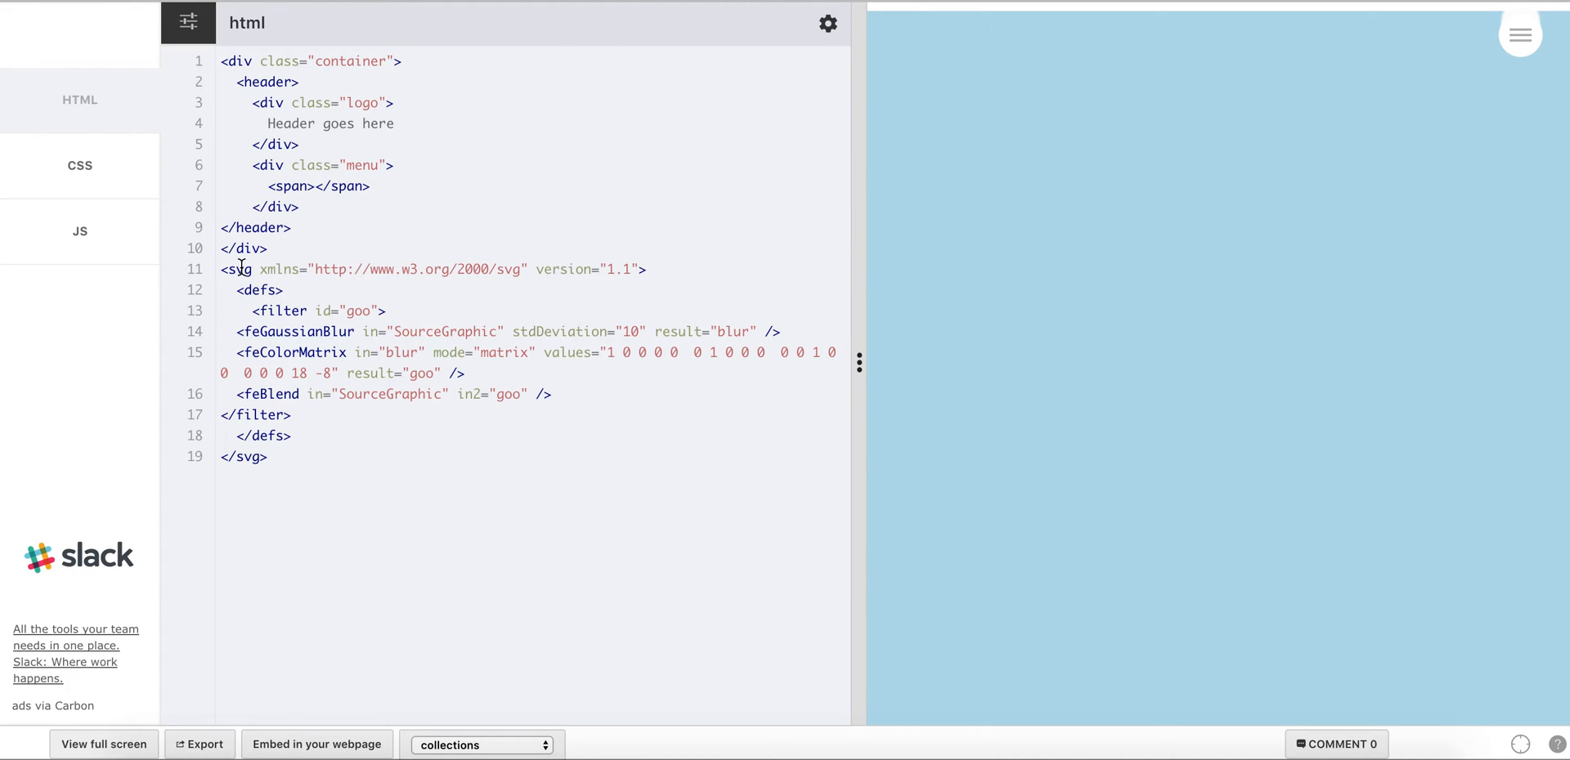
mouse_move(1128, 317)
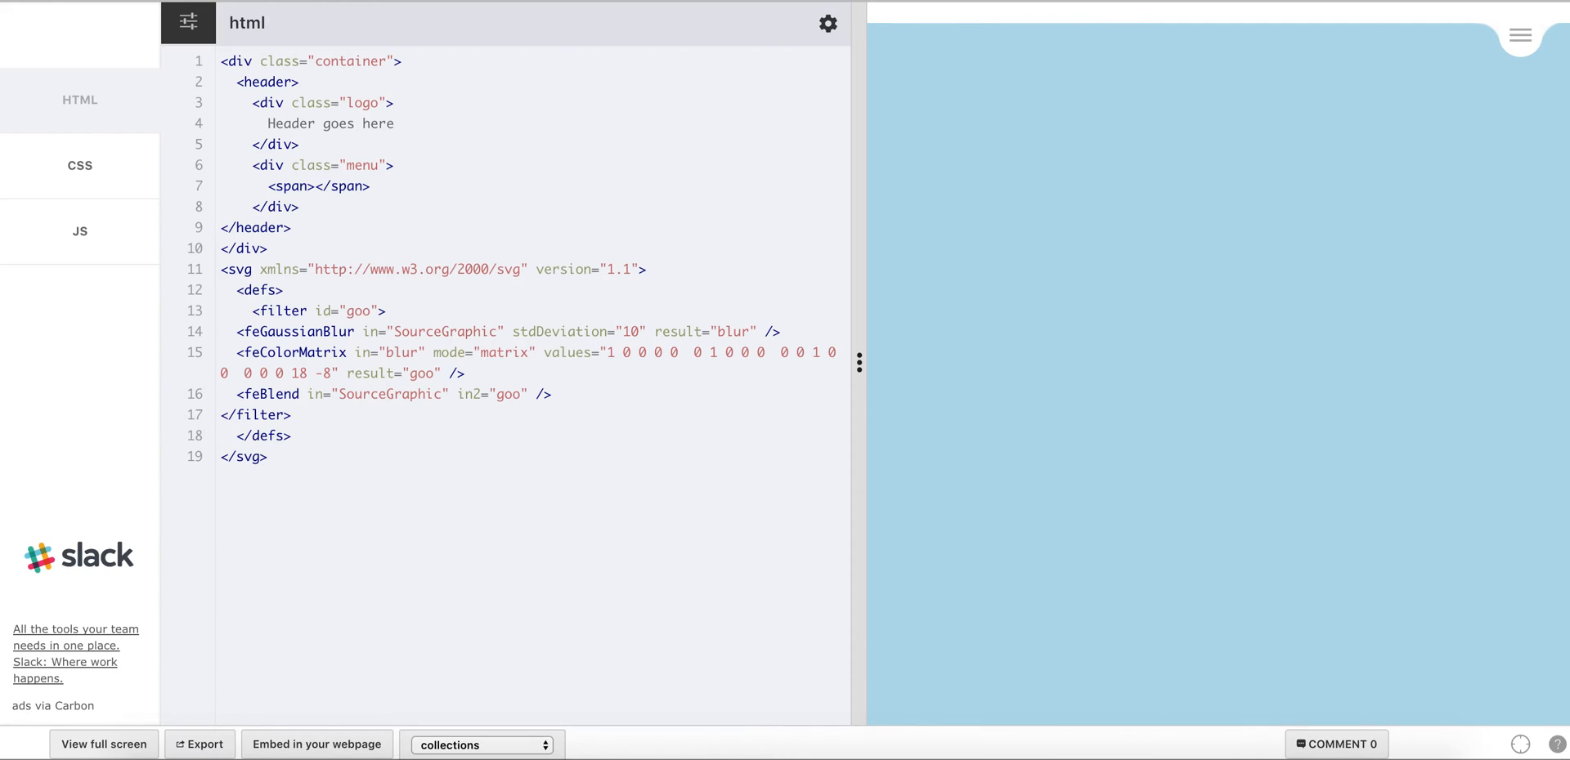
Slide the tomato range handle through values 19, 30, 54, 34, 33 and back to 34
left_click(79, 165)
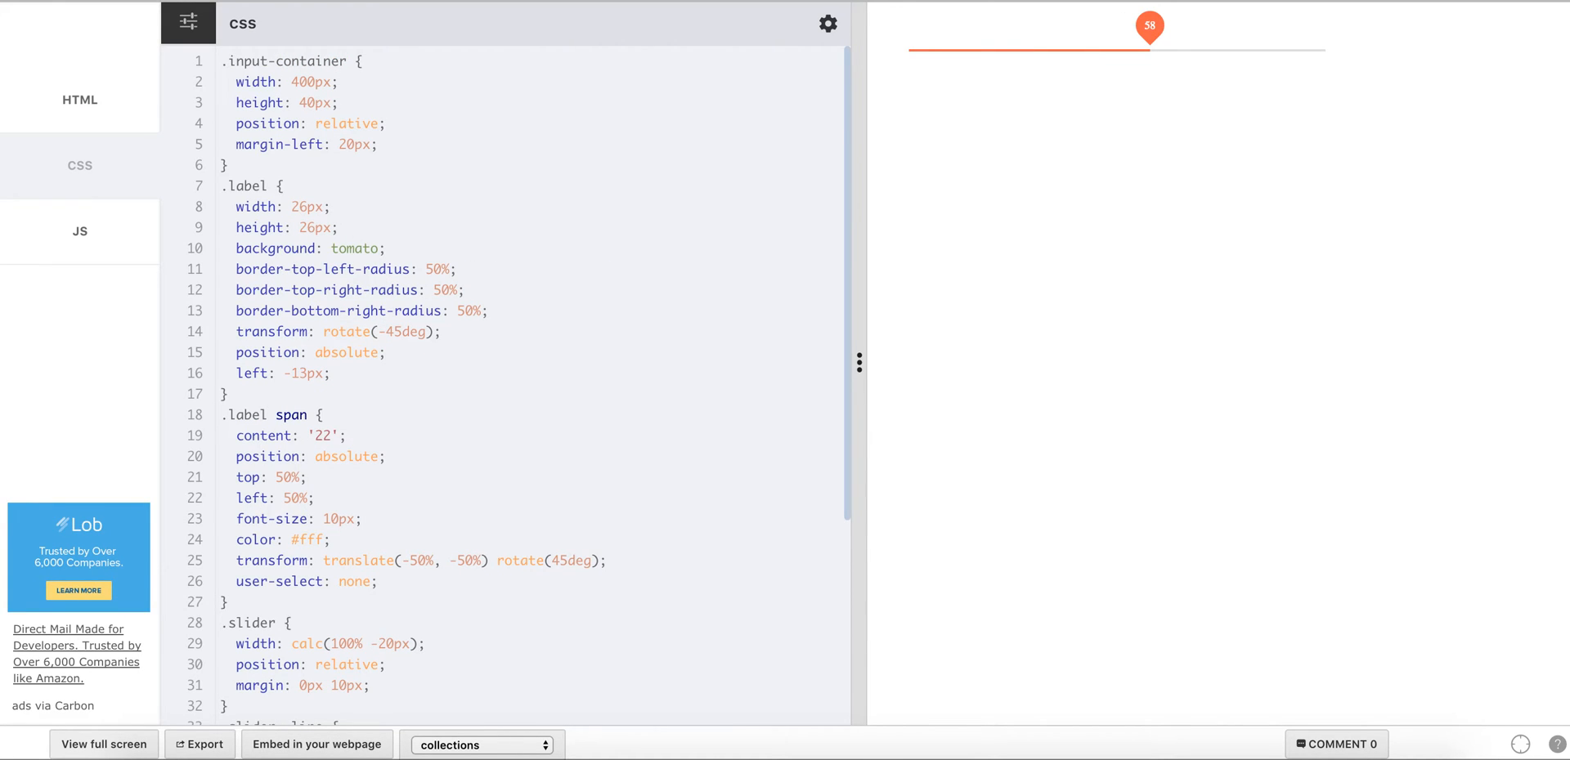
mouse_move(1138, 75)
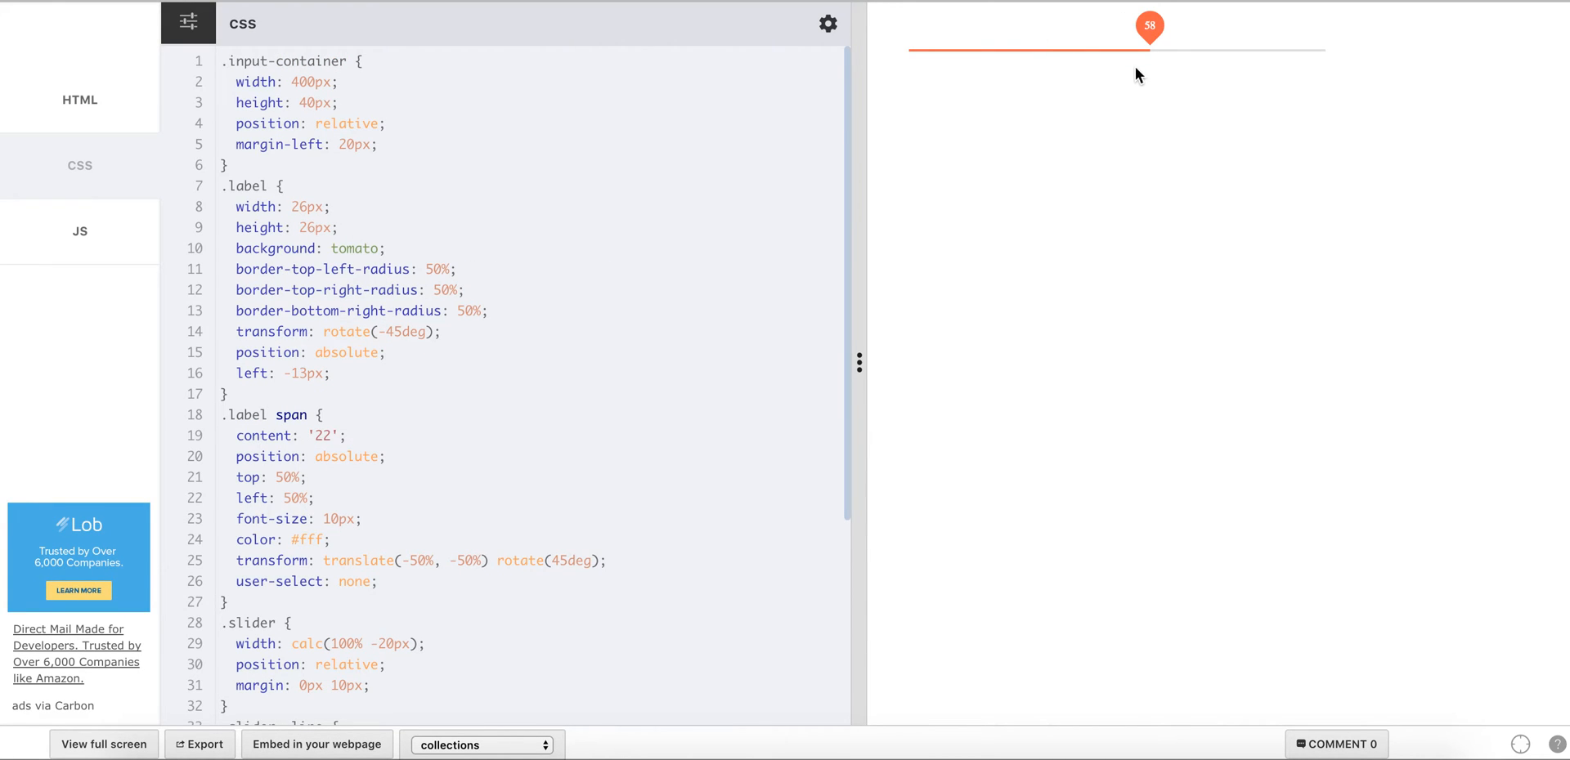
left_click_drag(1148, 29, 982, 30)
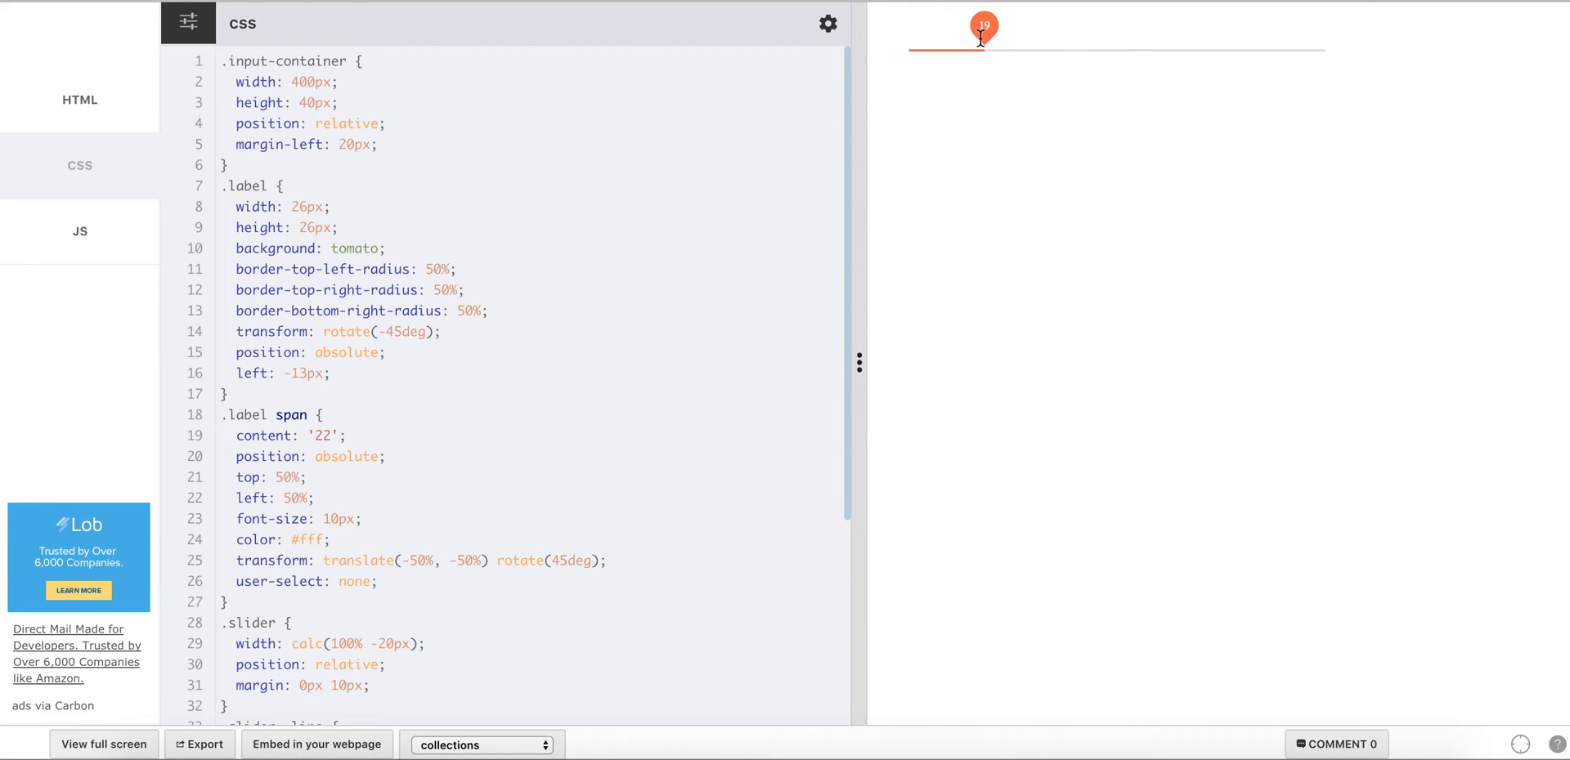
left_click_drag(979, 37, 993, 38)
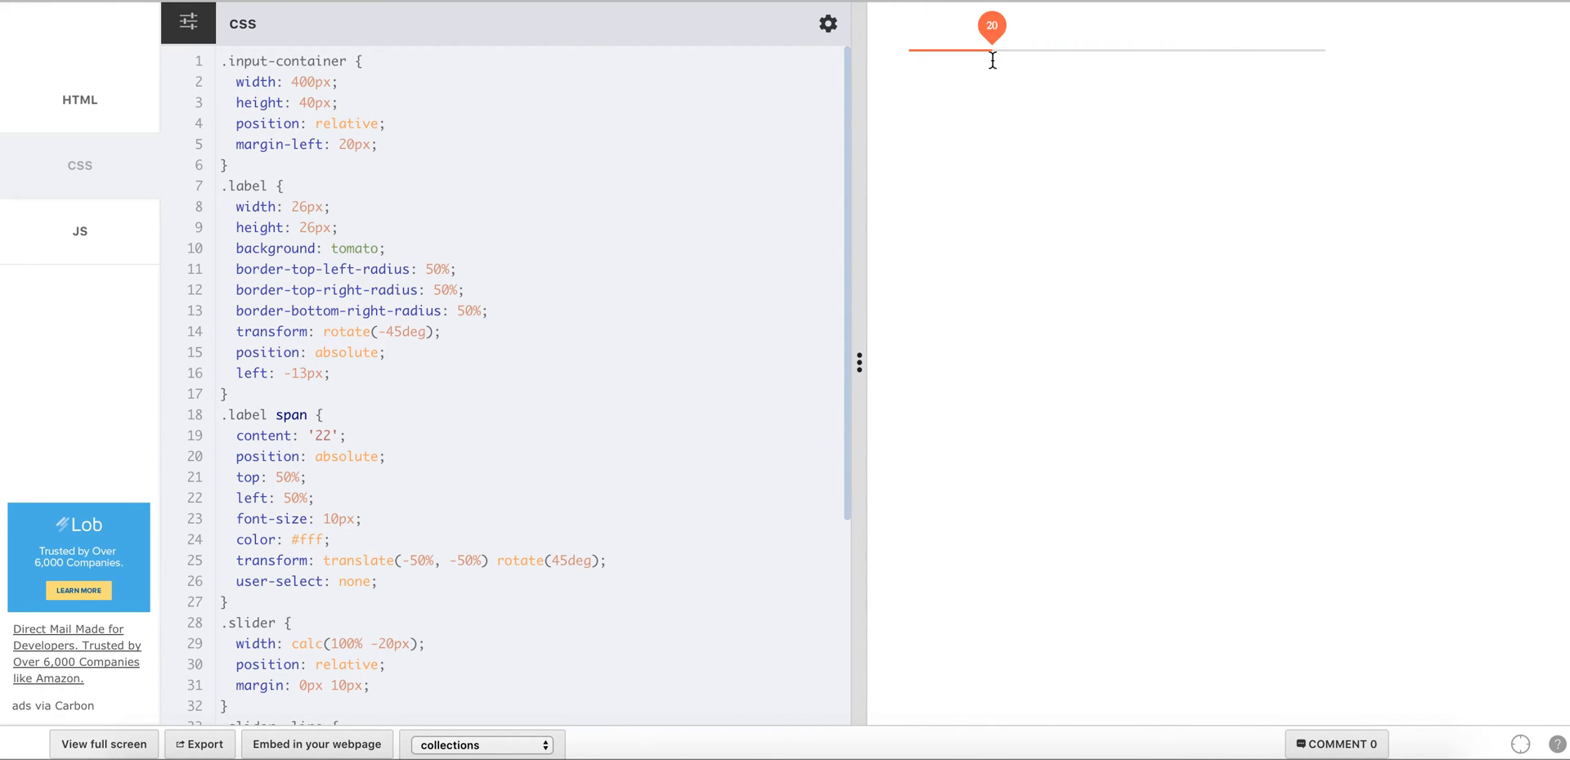
left_click_drag(991, 27, 1131, 28)
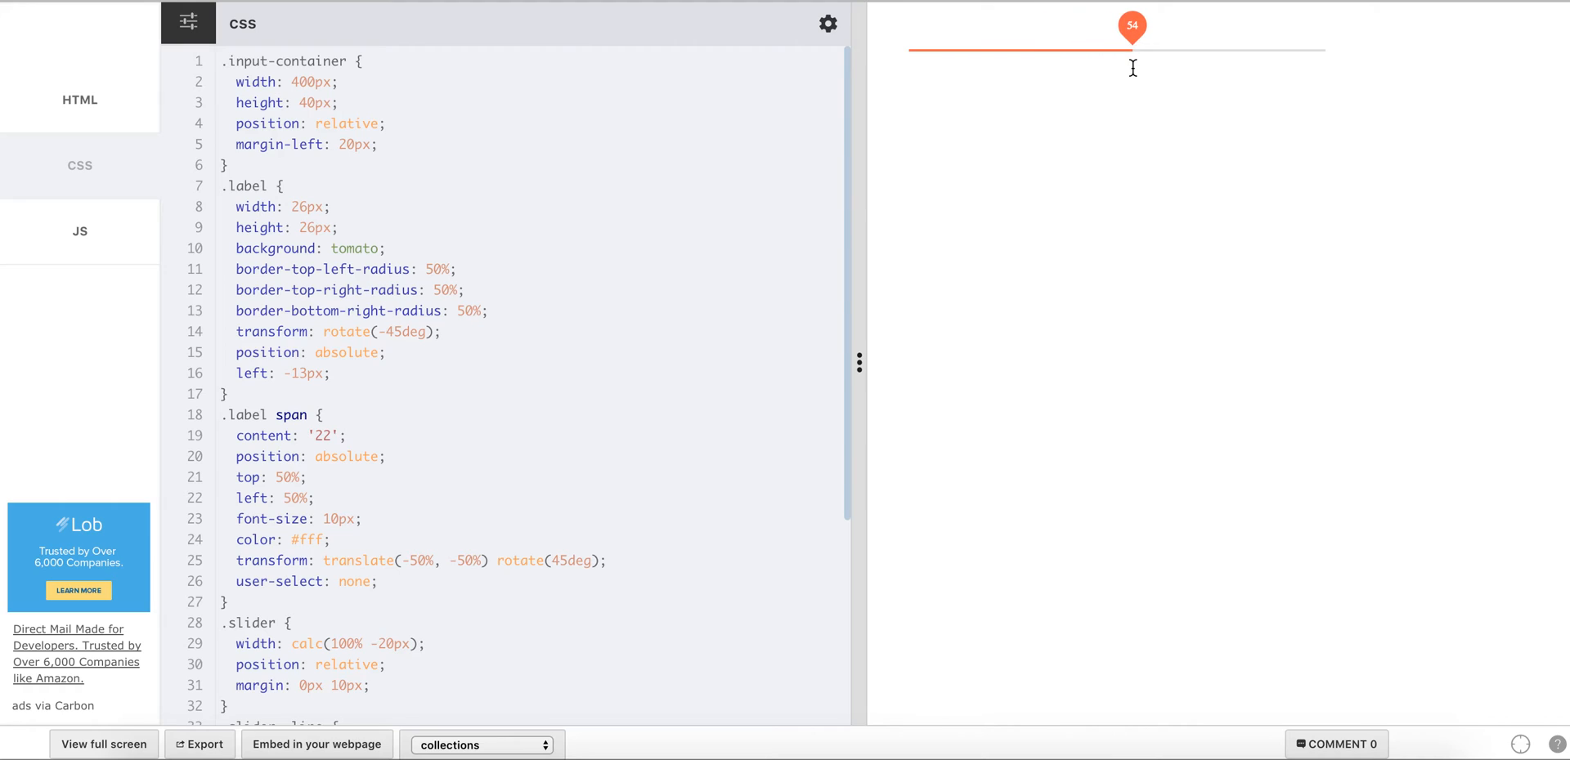
left_click_drag(1132, 31, 1048, 31)
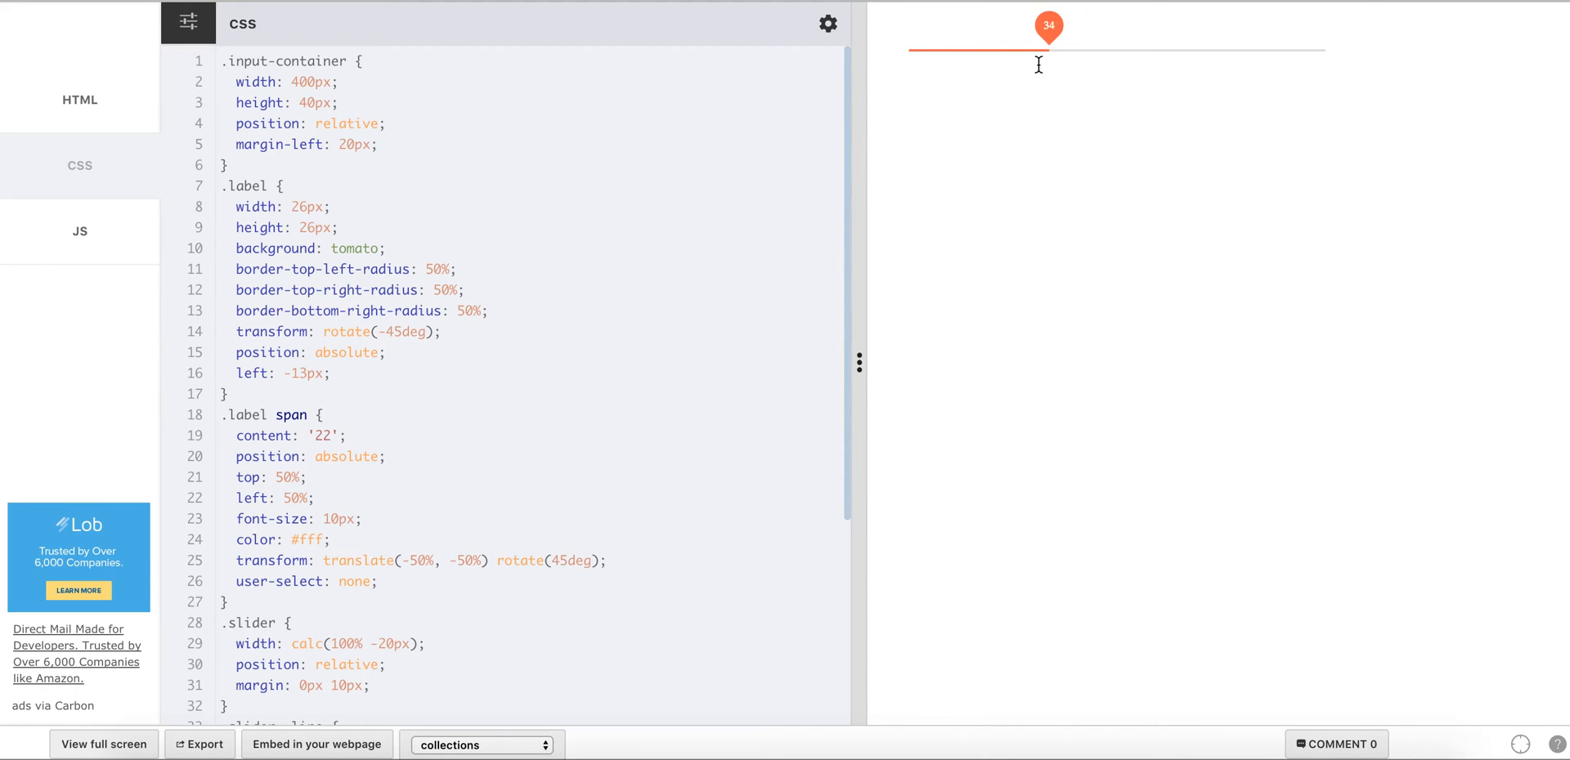
left_click_drag(1039, 30, 1051, 30)
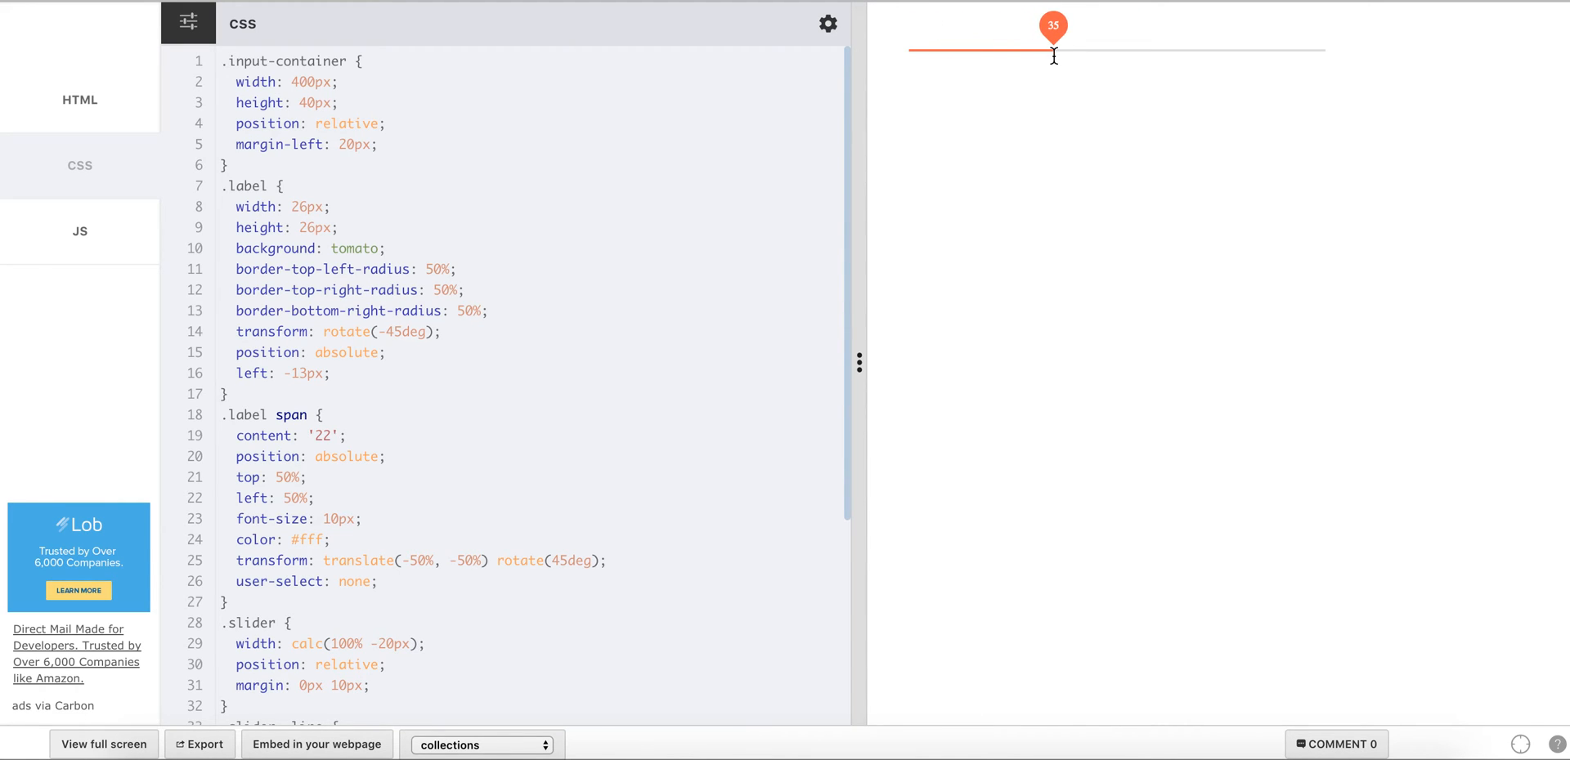
left_click_drag(1051, 46, 1048, 45)
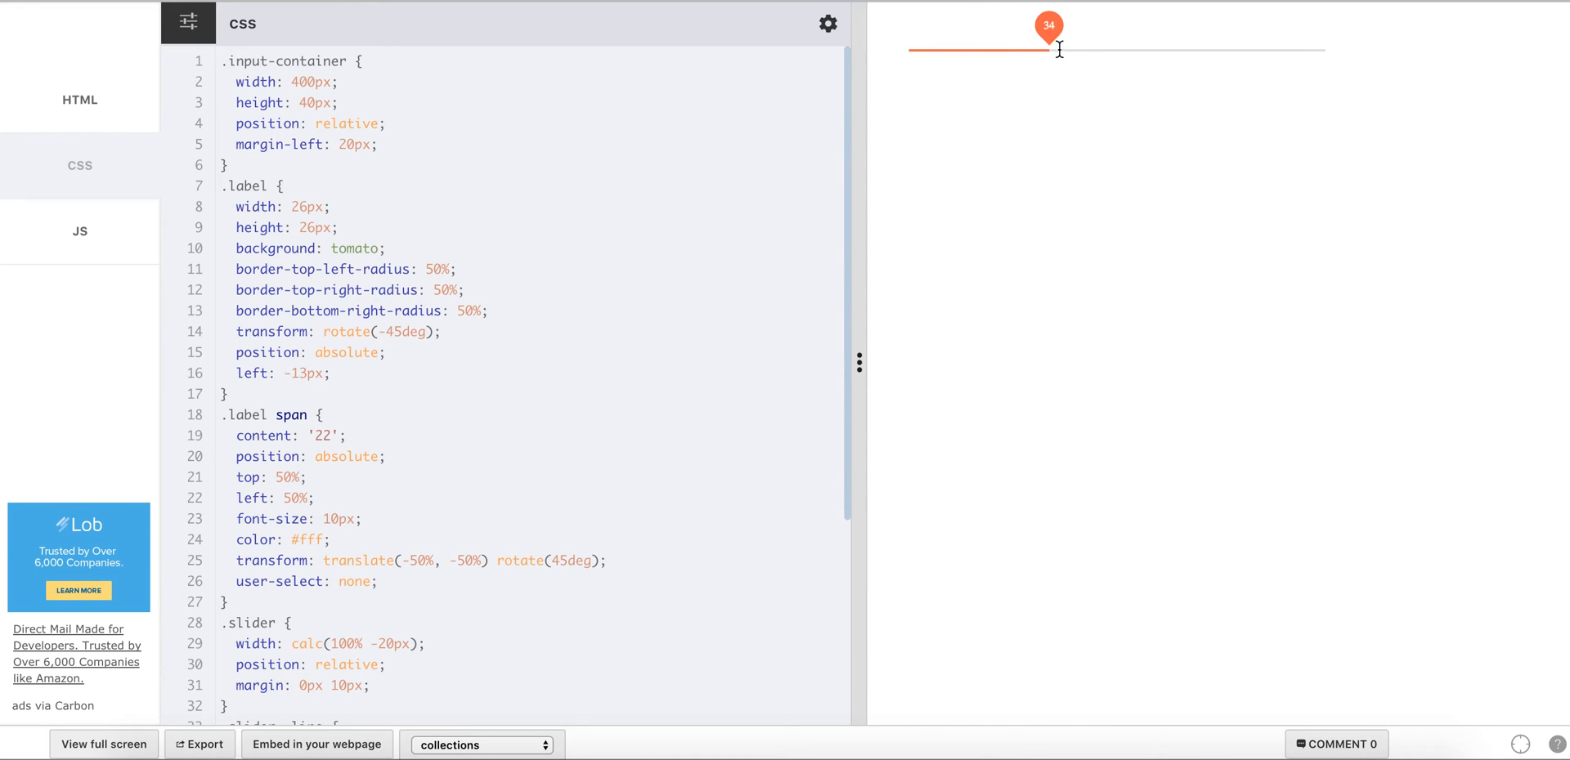
Continue dragging the handle to 12, about 41, and finally settle on 29
left_click_drag(1050, 32, 956, 33)
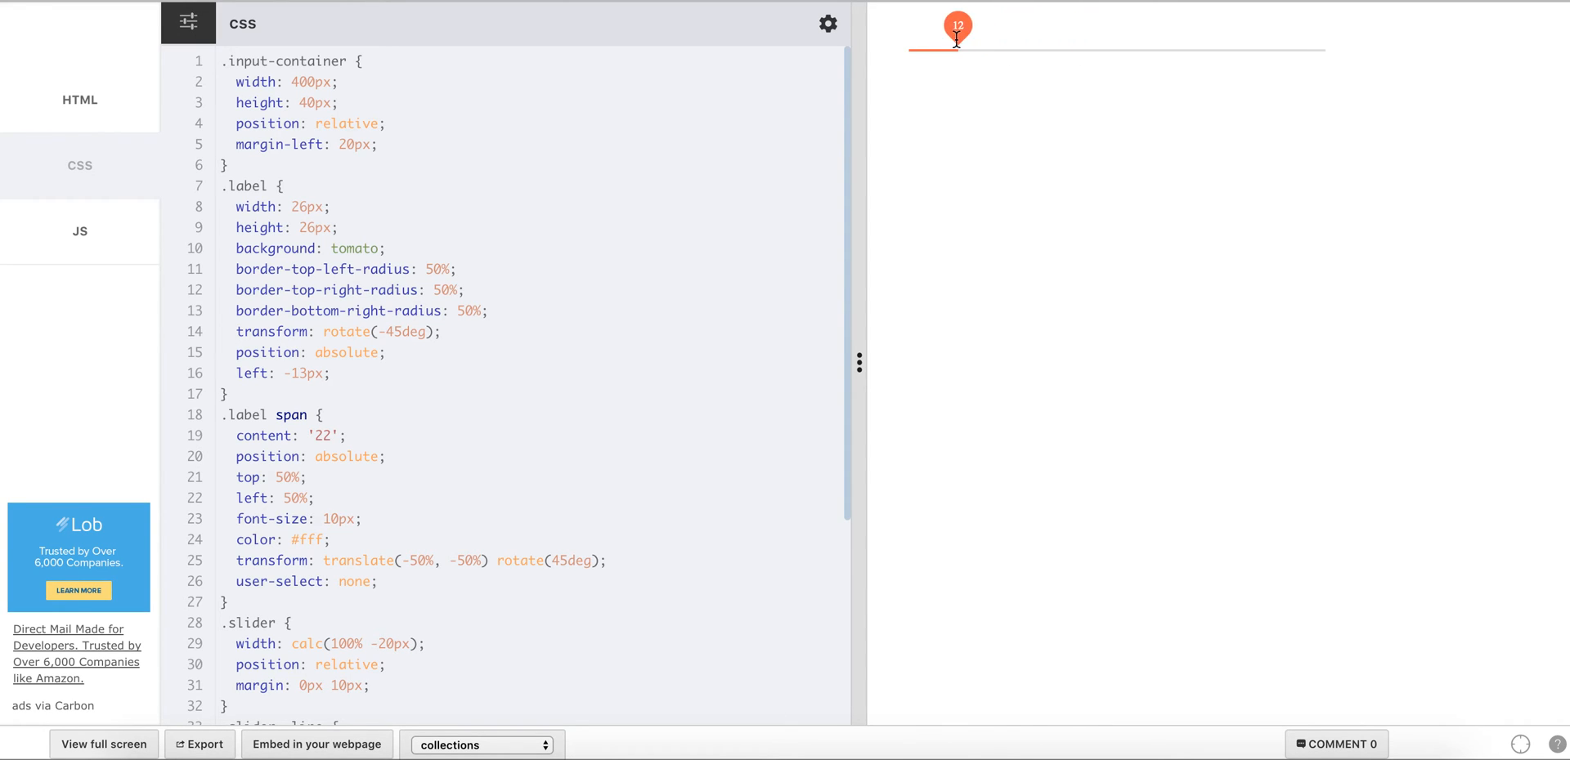
left_click_drag(958, 46, 1254, 45)
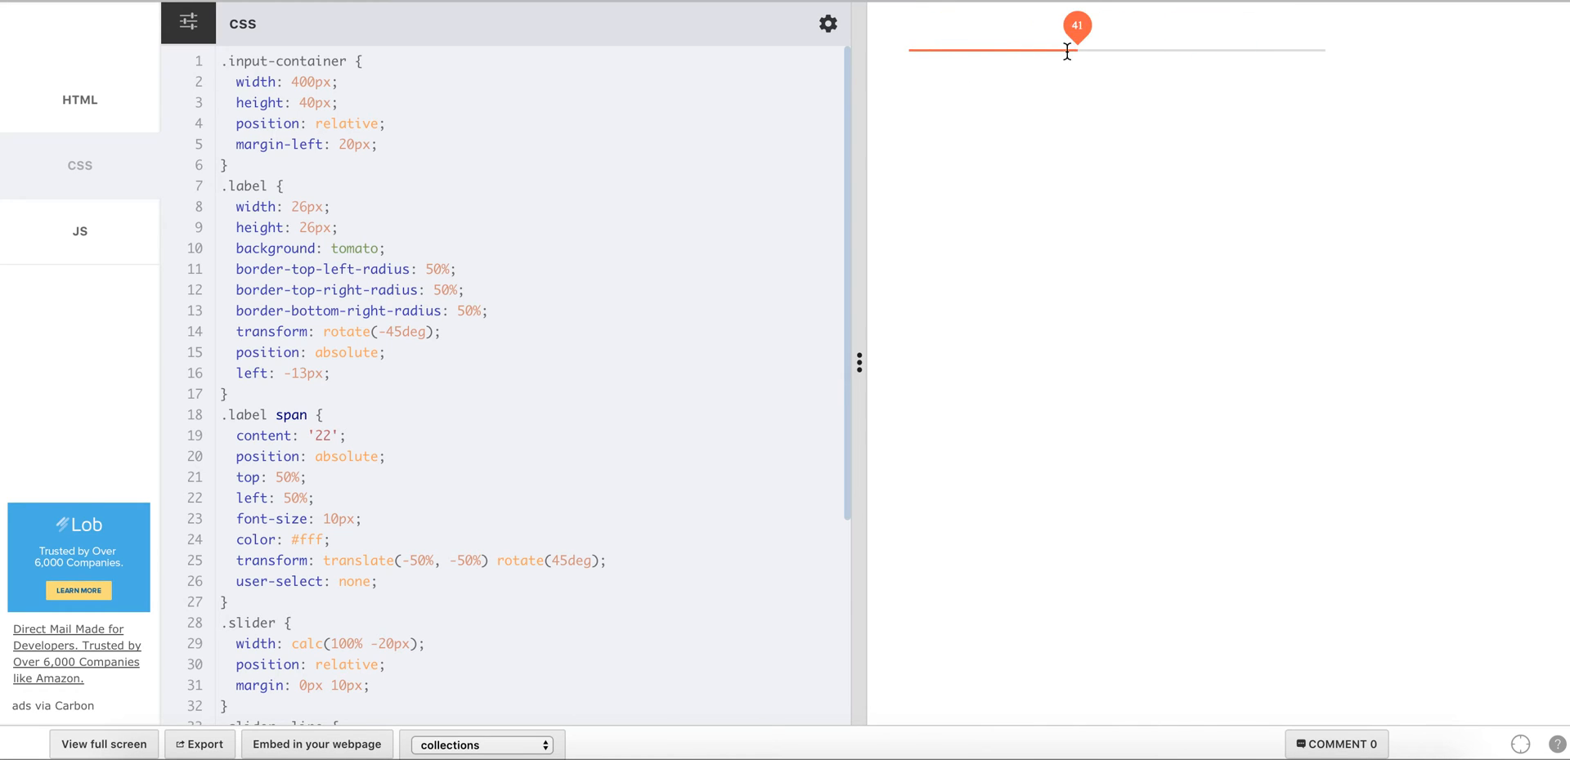
left_click_drag(1075, 38, 1027, 37)
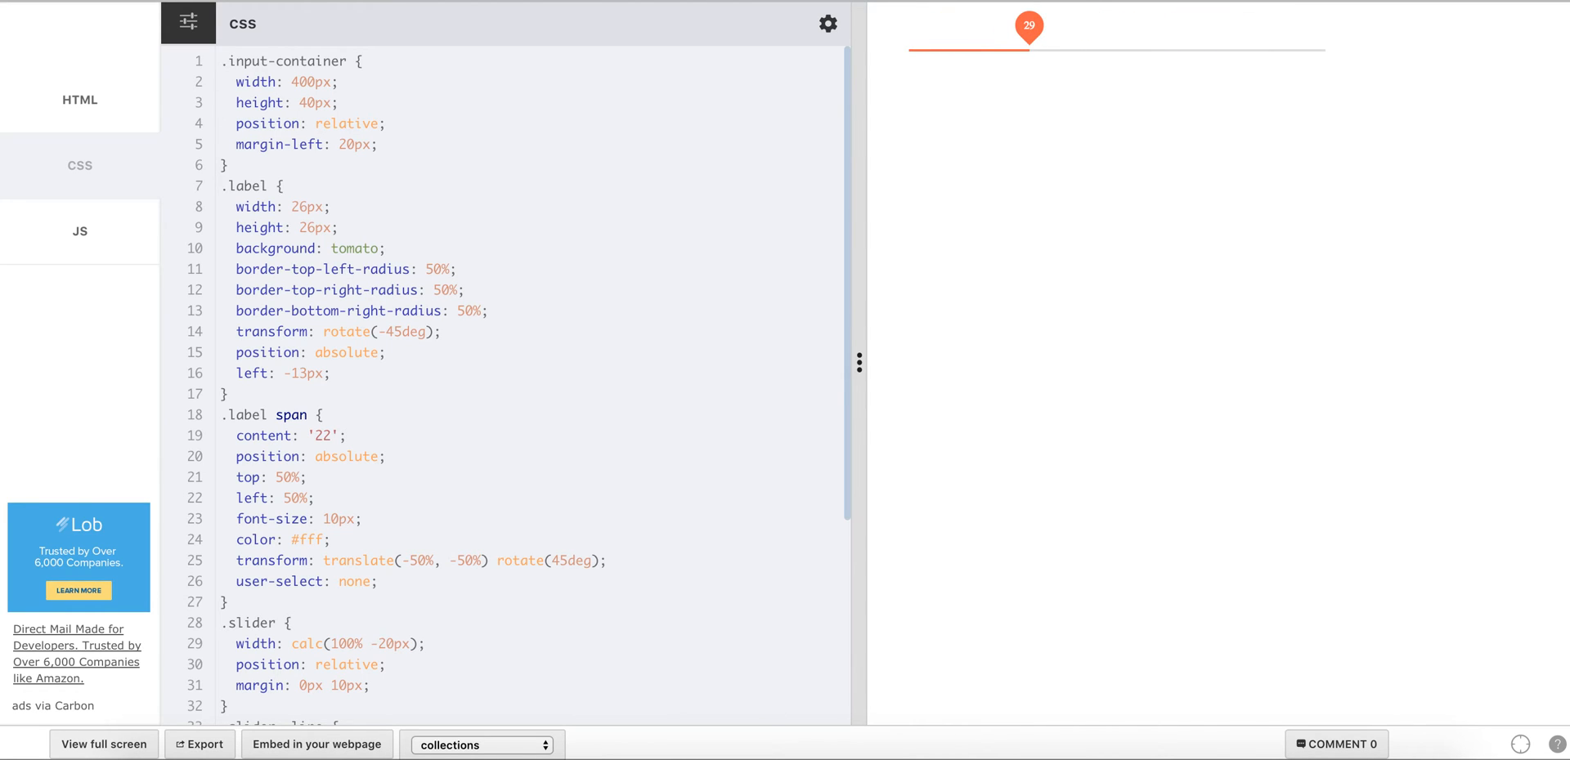
left_click(79, 99)
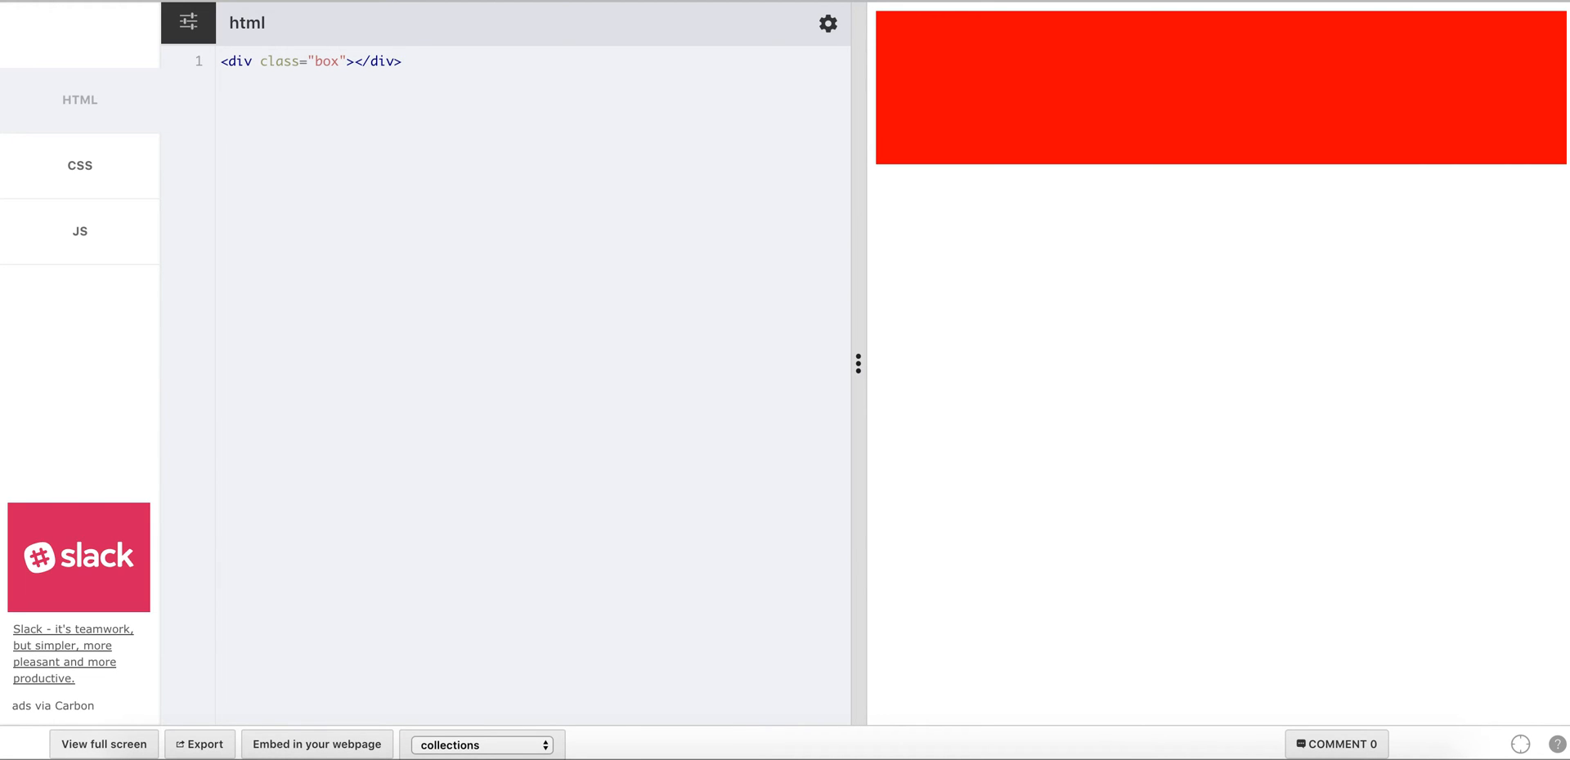
View the elastic box pen's HTML panel with its single <div class="box"></div> and red preview
left_click(404, 60)
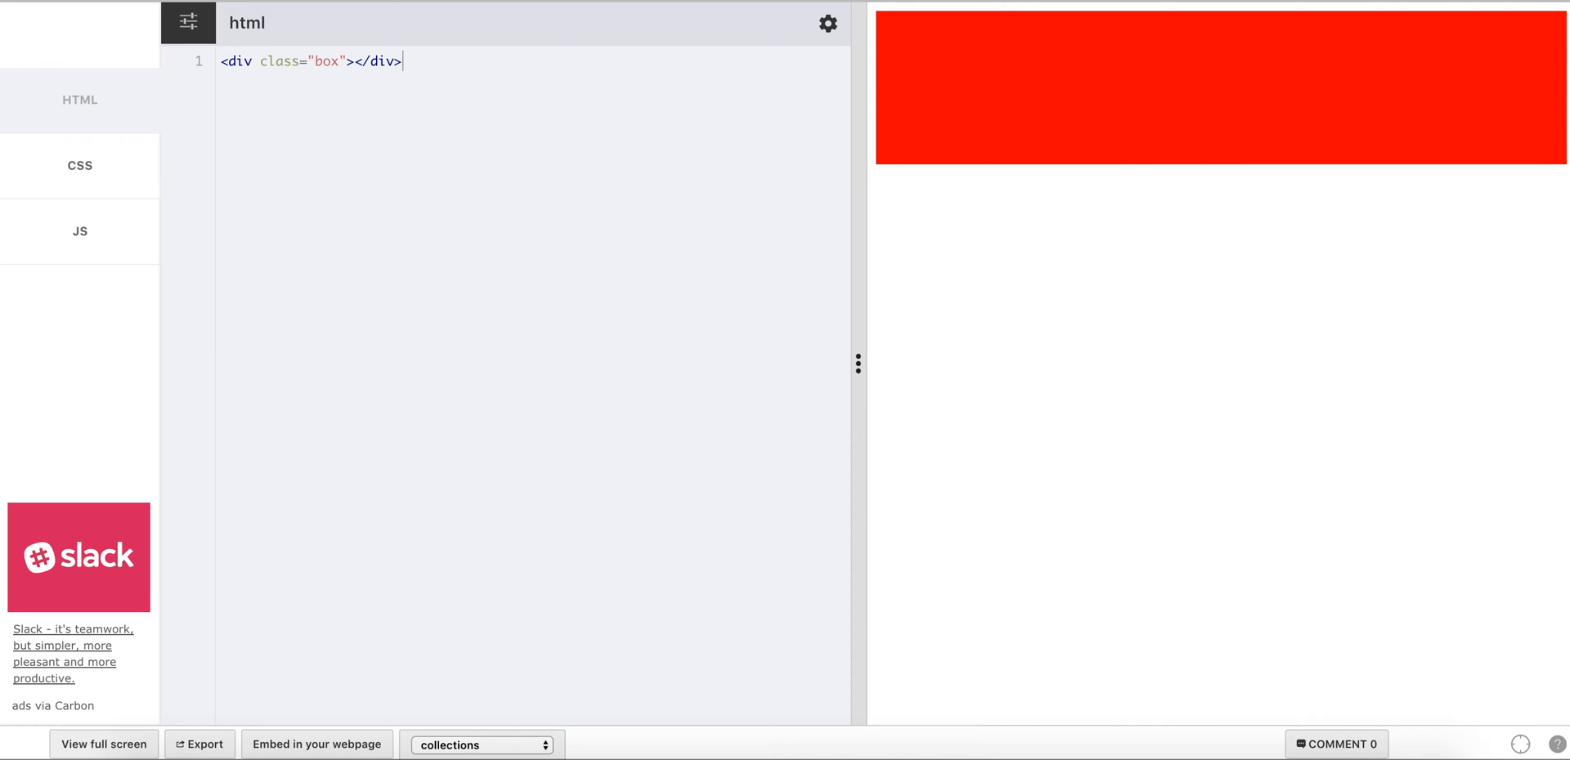
mouse_move(686, 168)
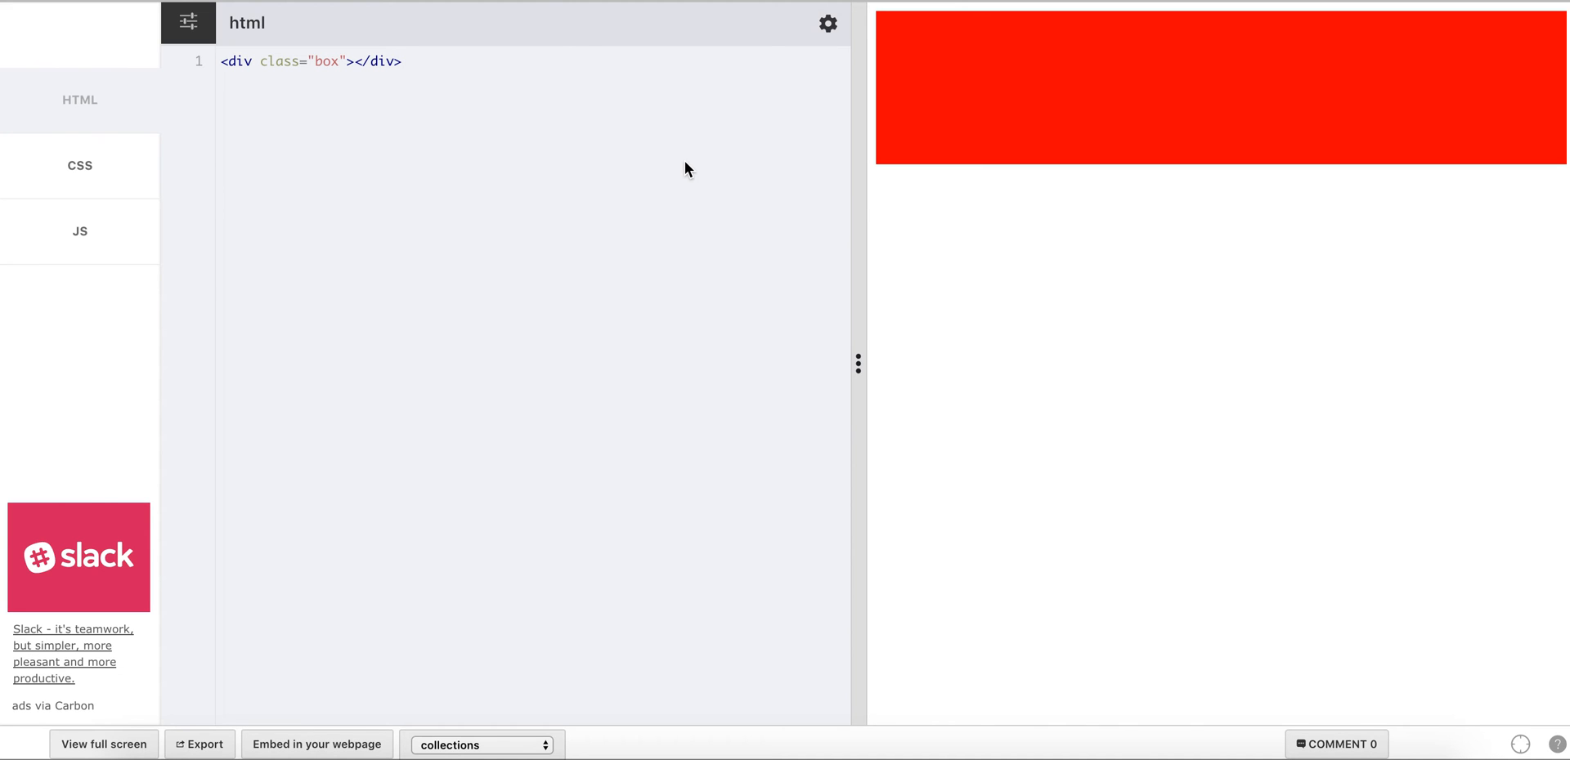
mouse_move(1158, 113)
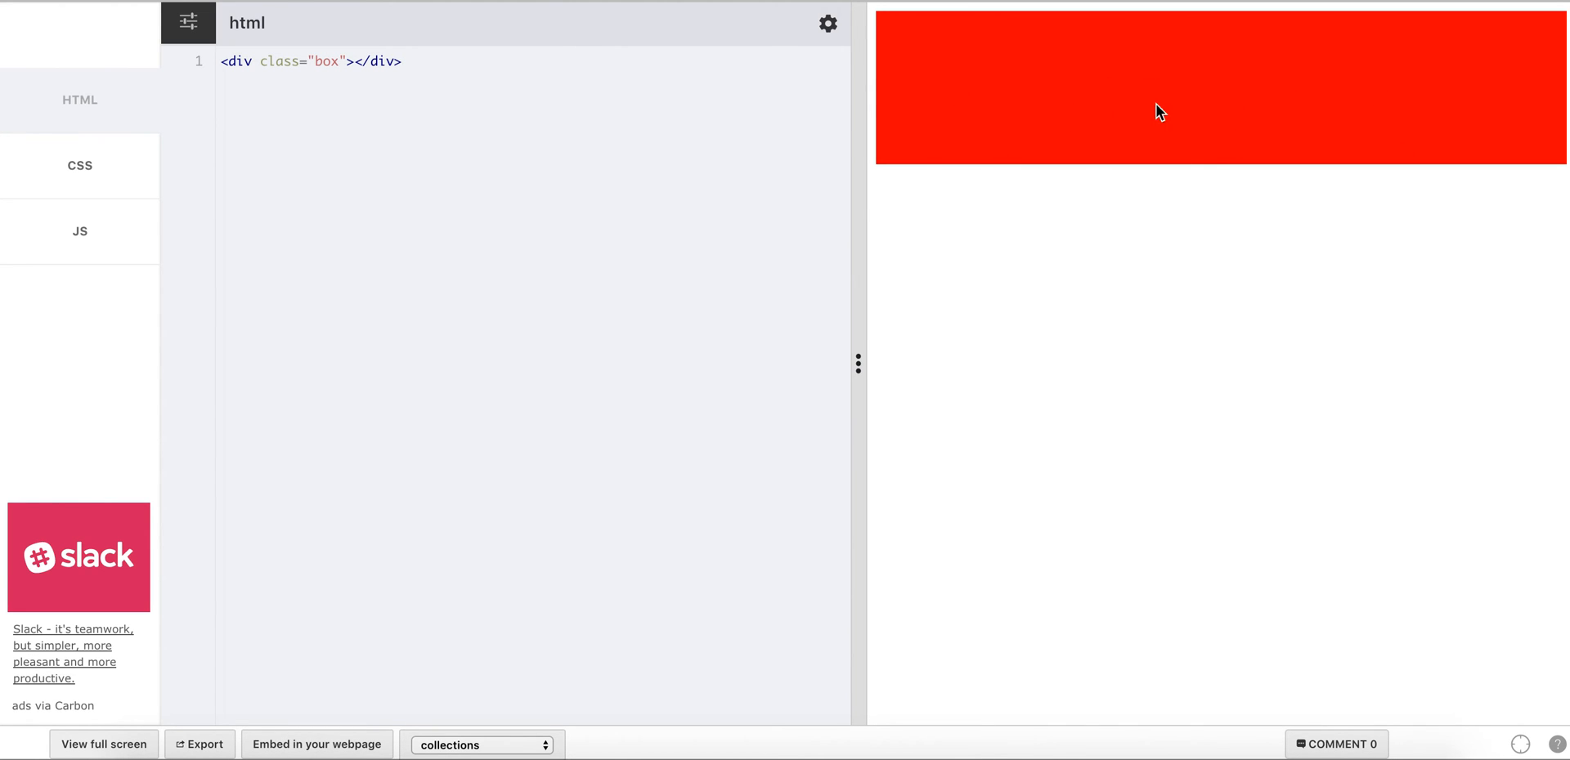
mouse_move(758, 105)
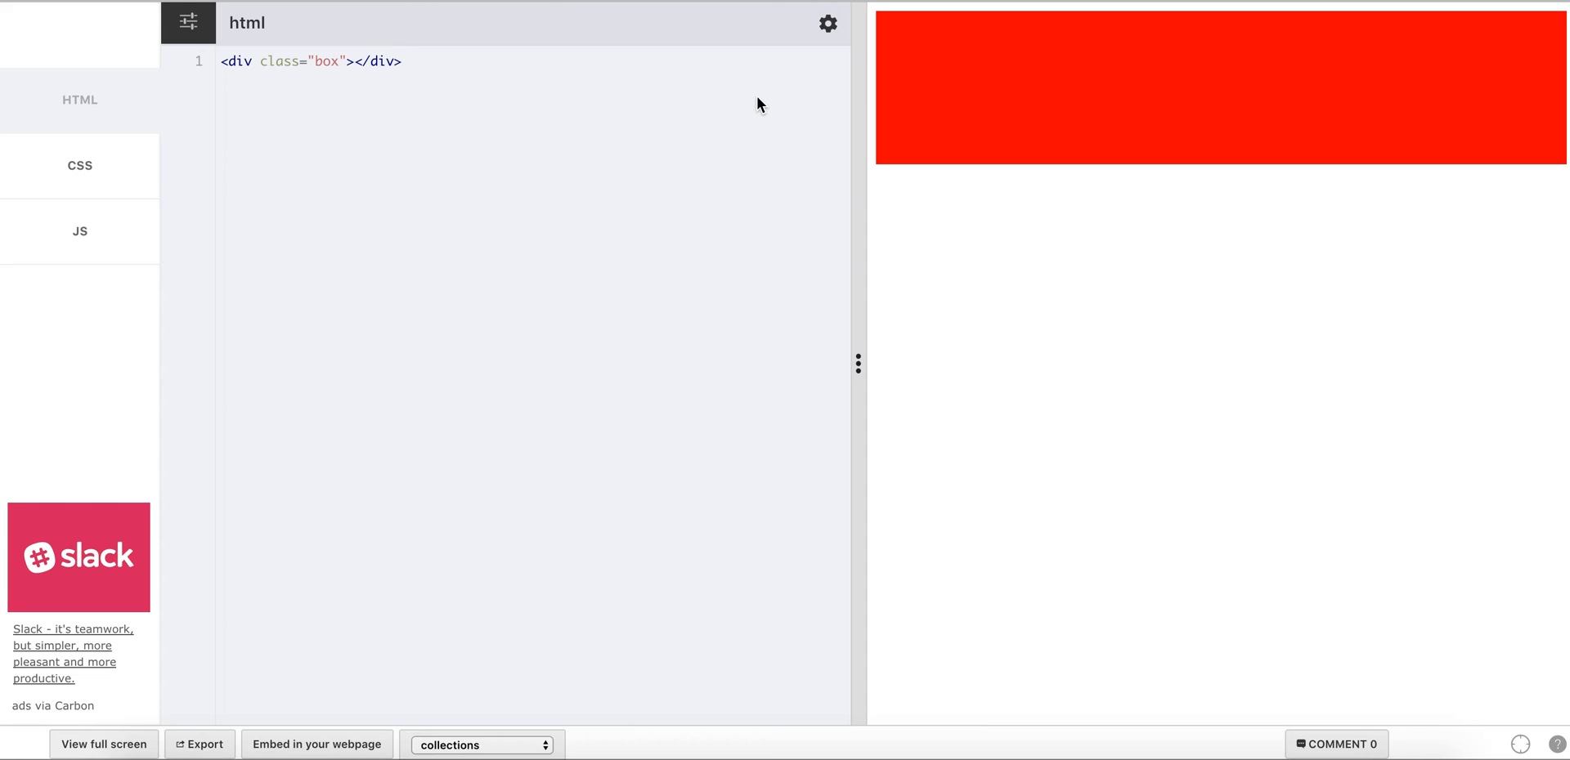
left_click(415, 61)
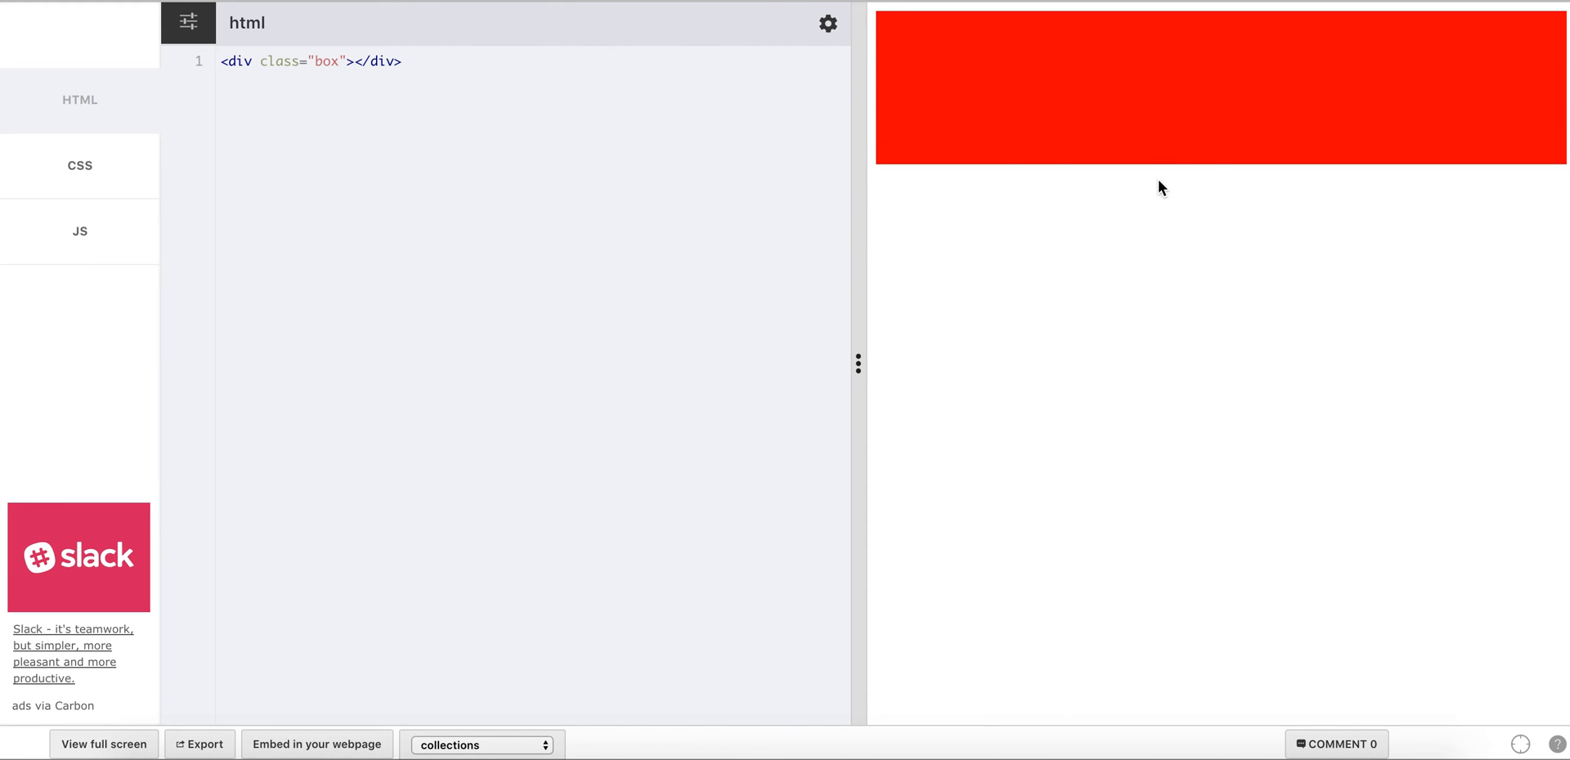
left_click(425, 61)
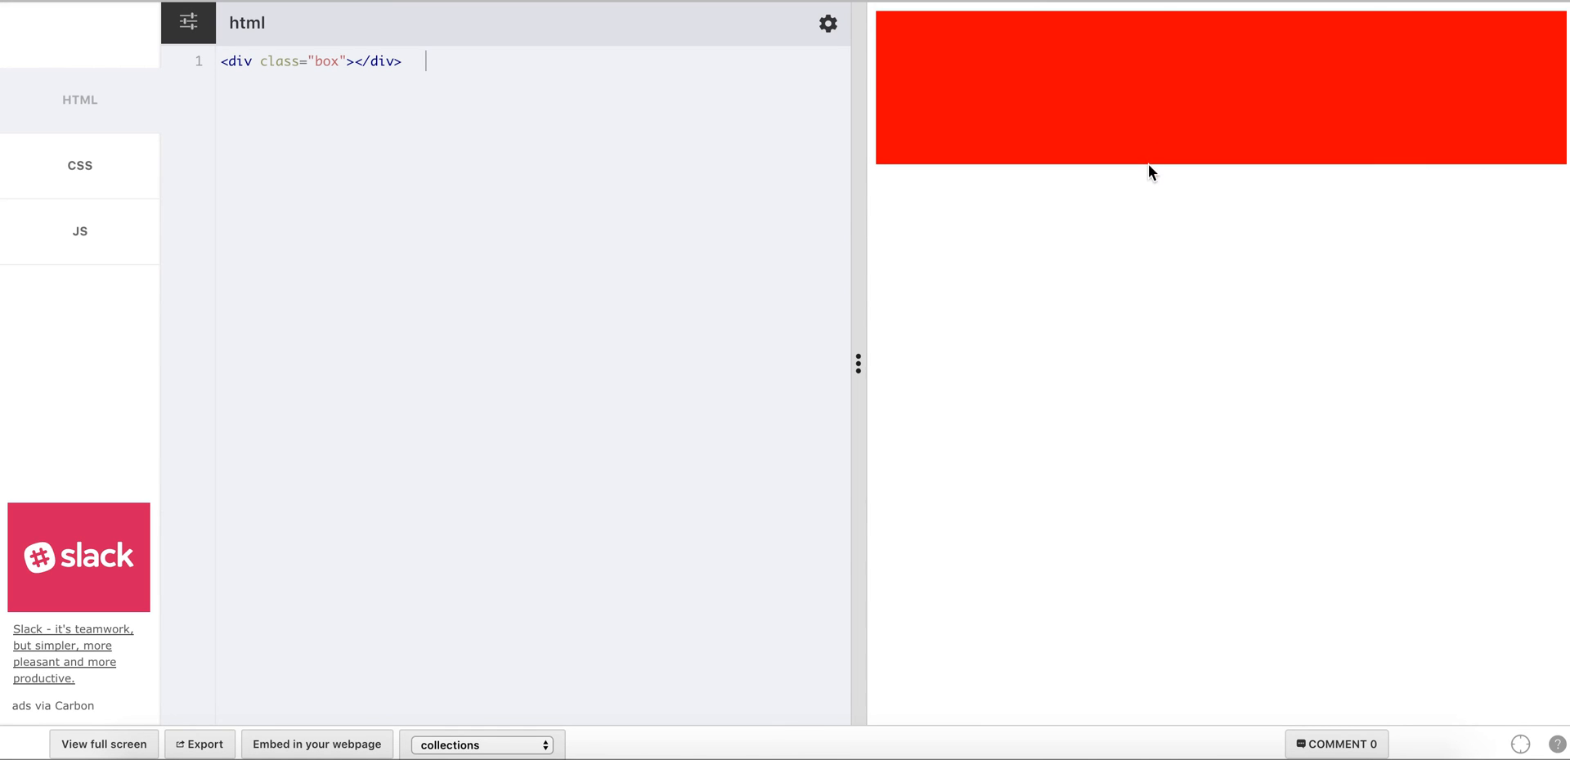
mouse_move(1151, 190)
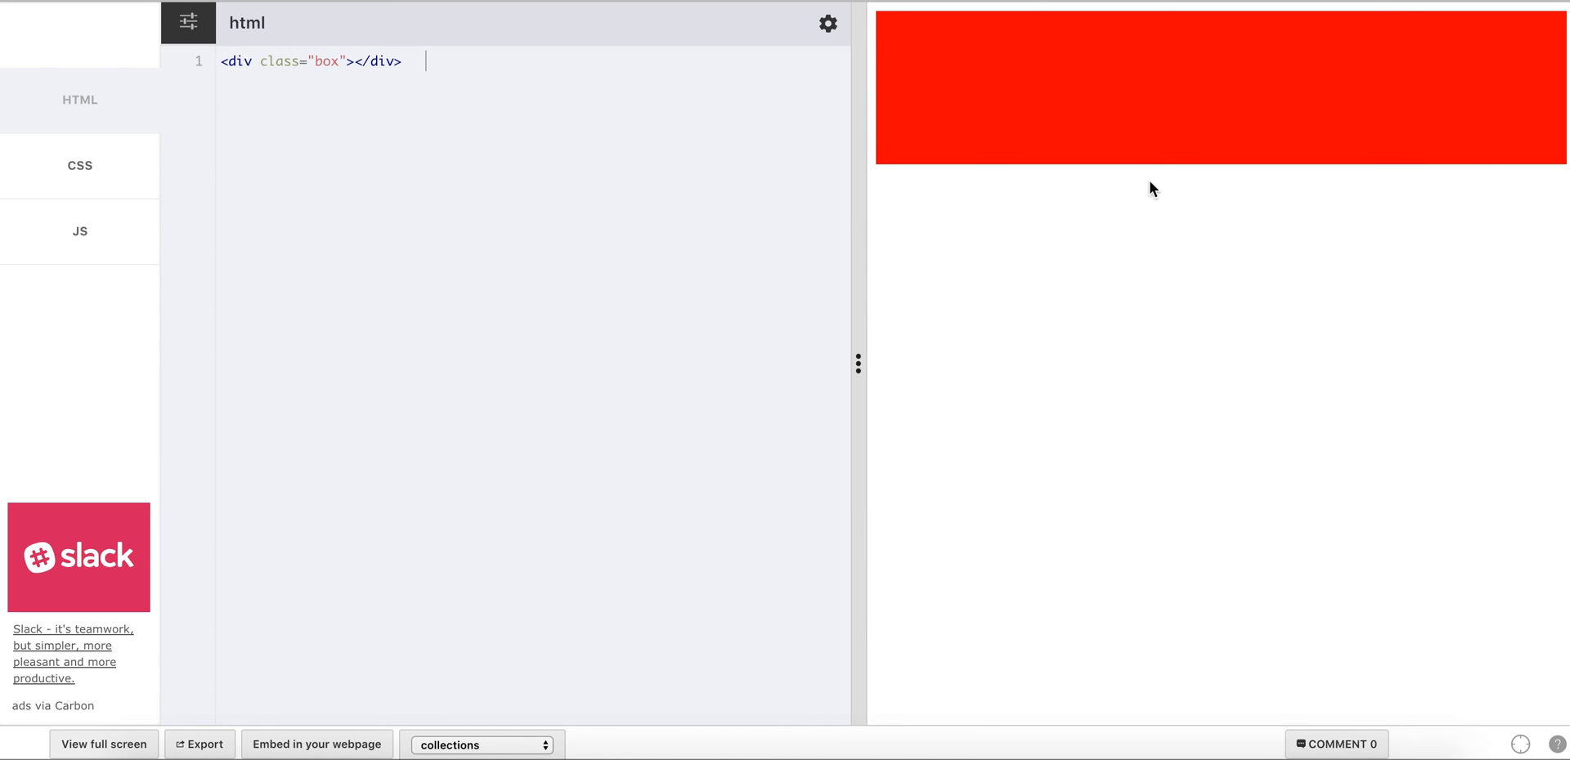
mouse_move(1135, 169)
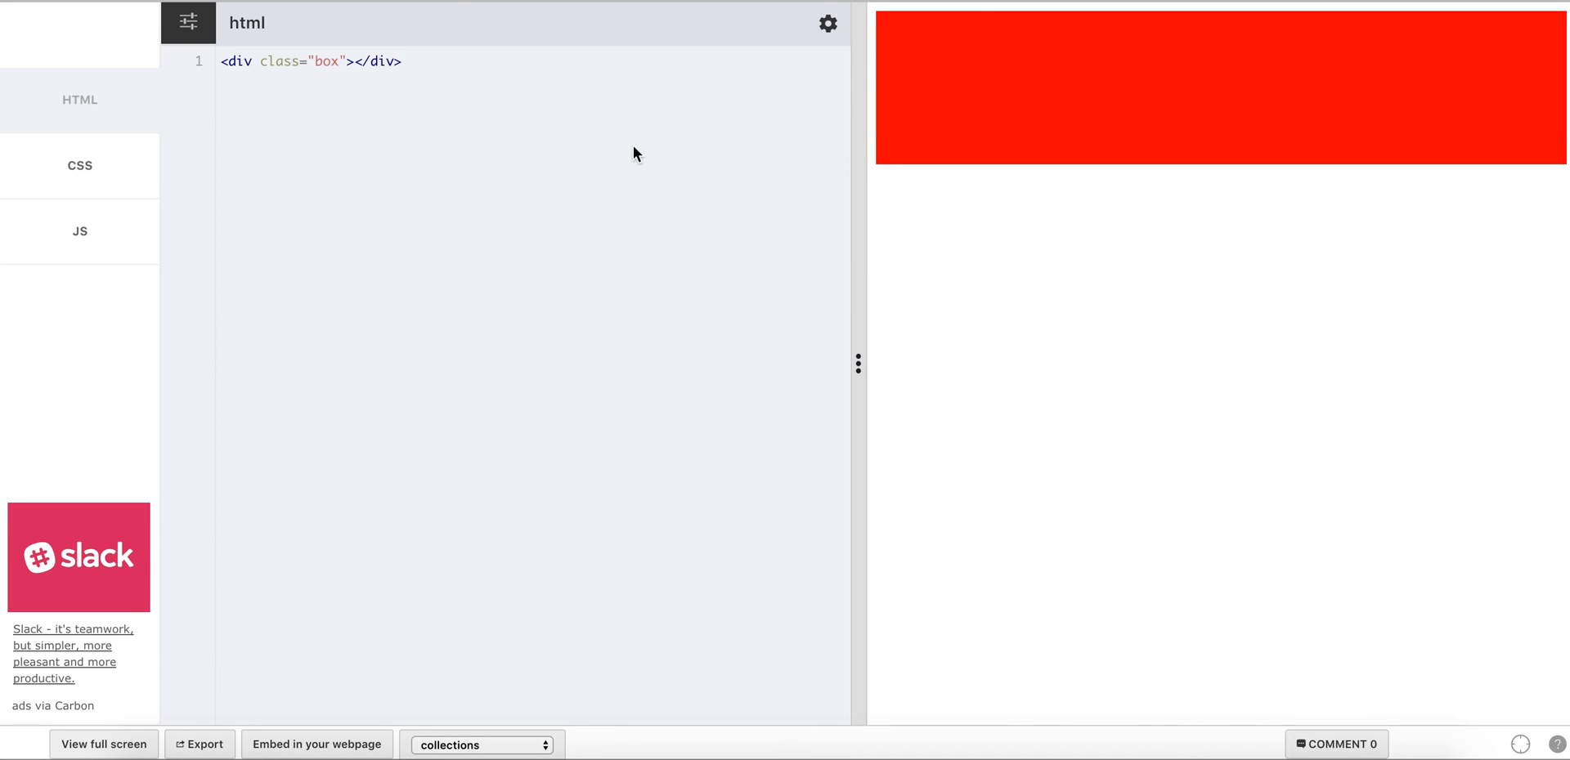
mouse_move(451, 145)
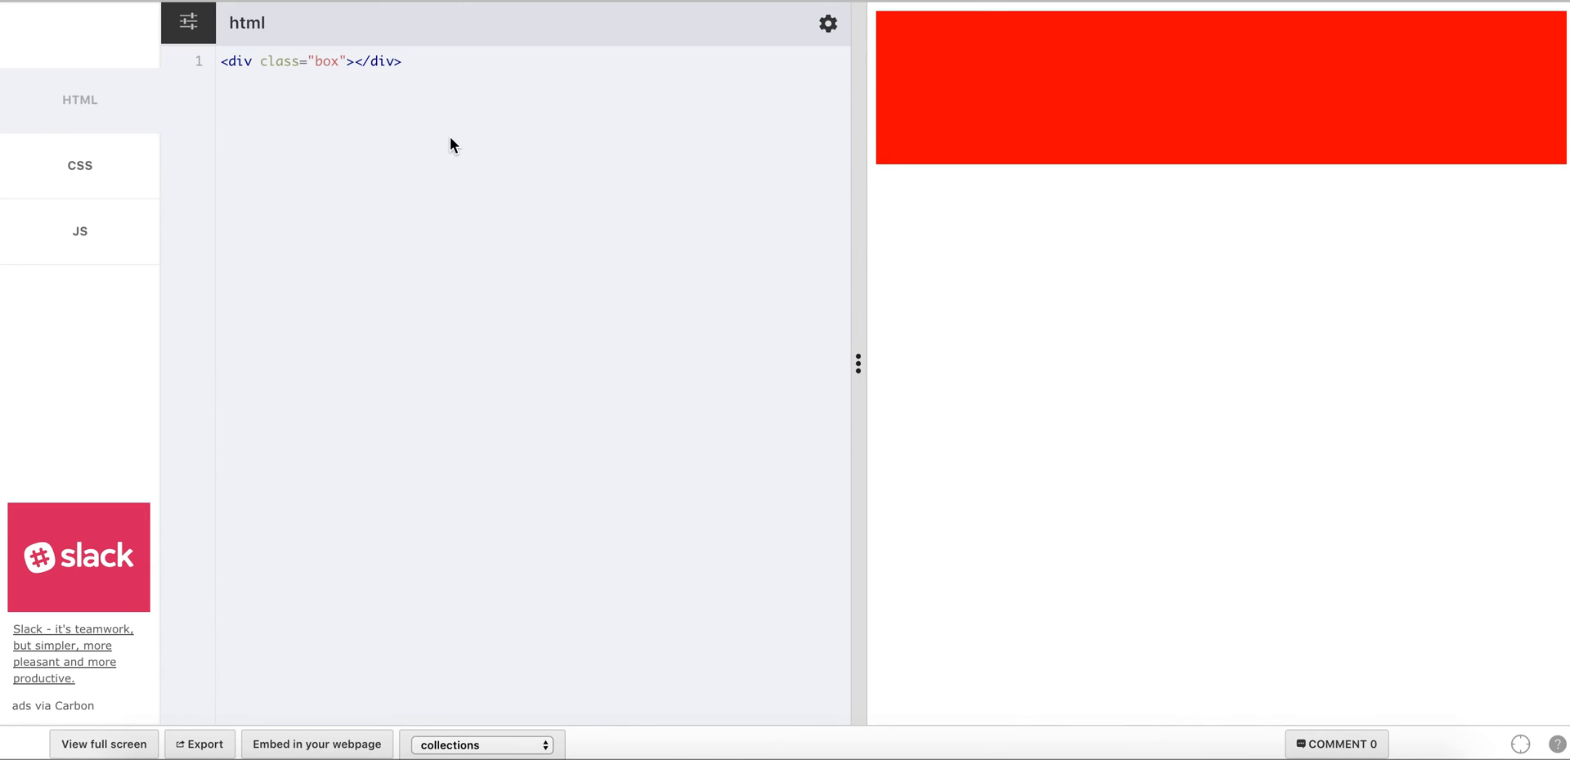
left_click(404, 60)
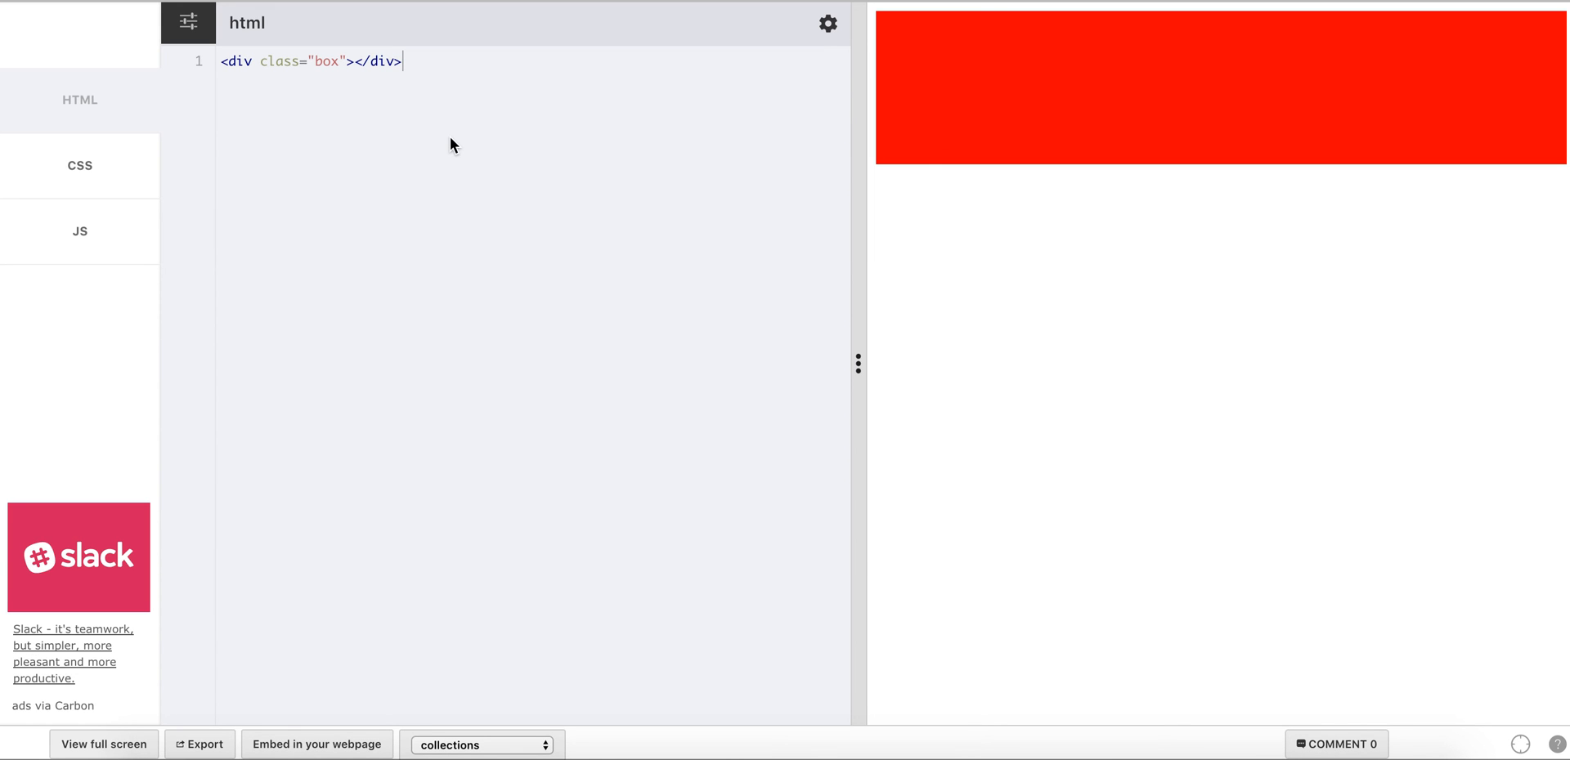
mouse_move(3, 251)
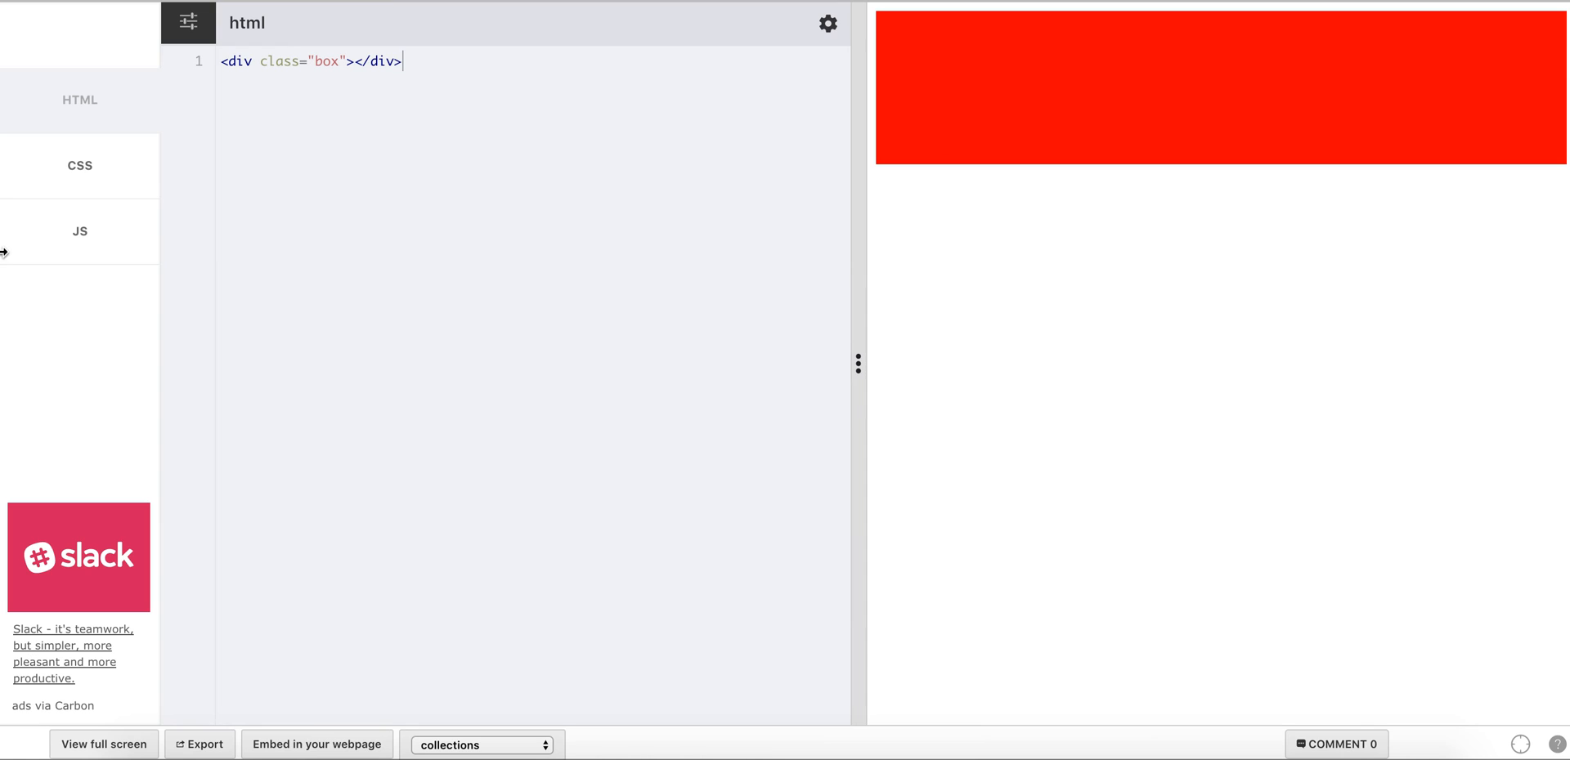
left_click(78, 230)
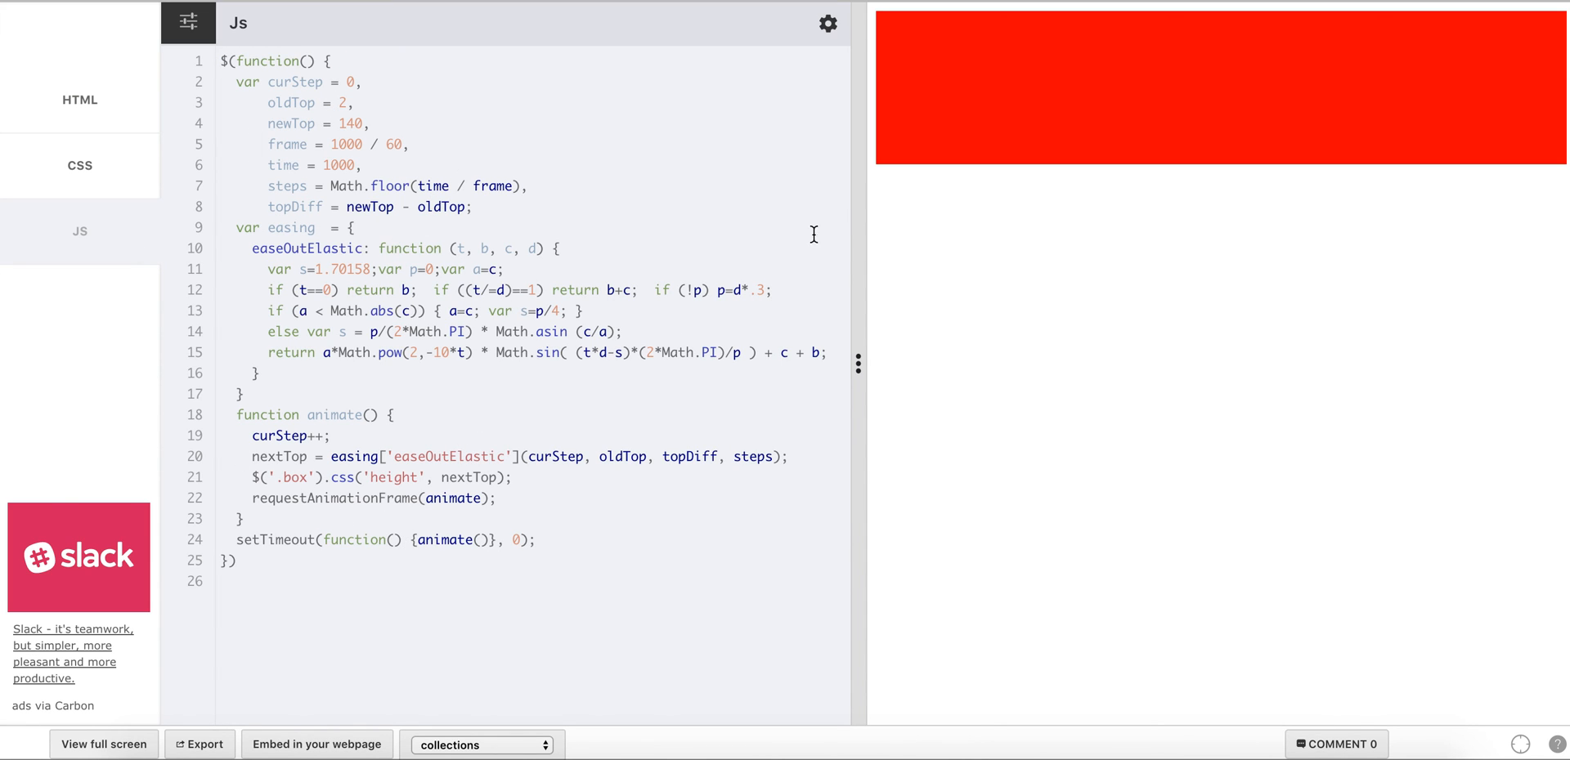
mouse_move(1118, 173)
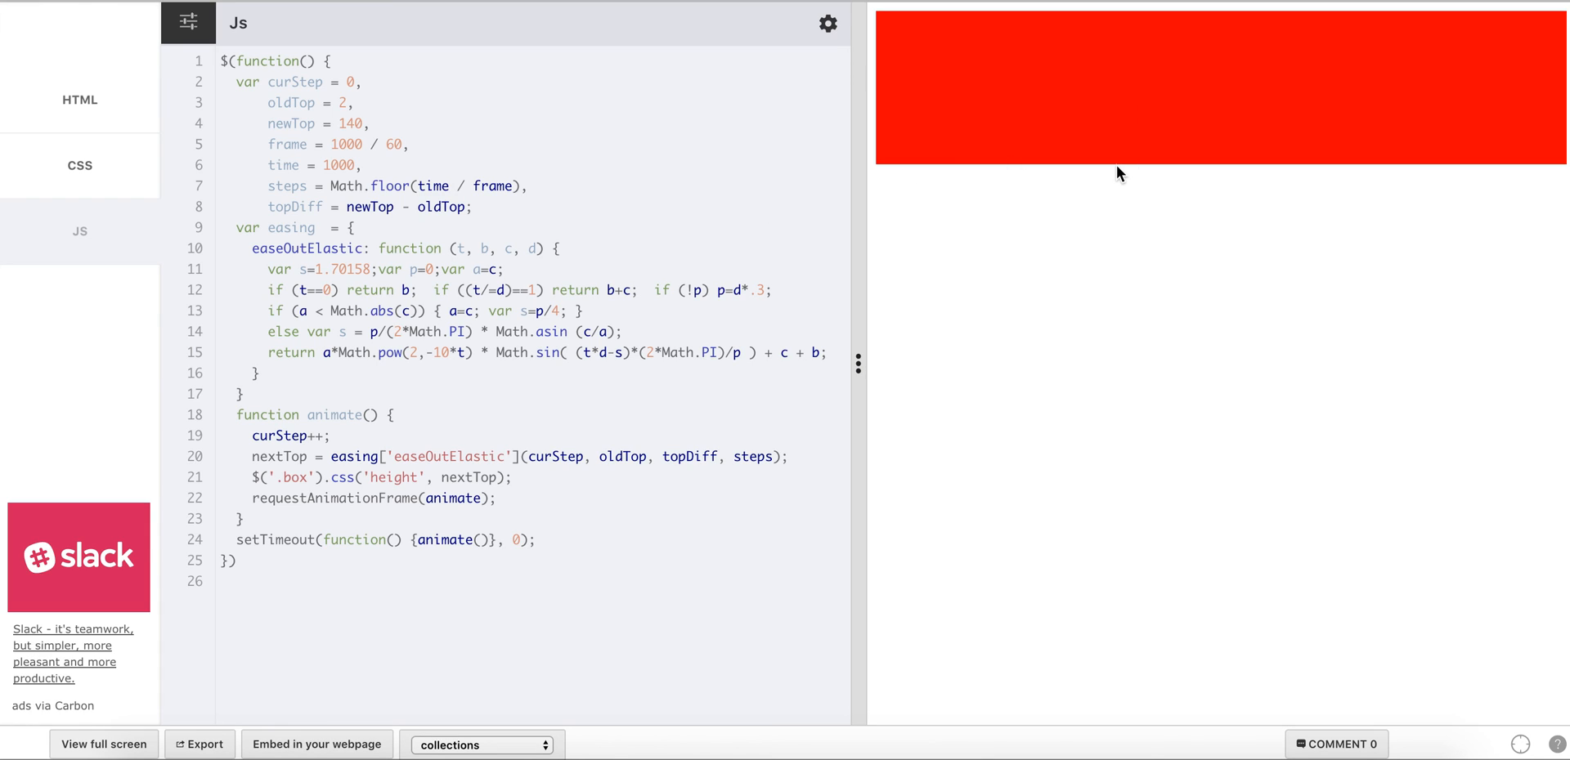
mouse_move(983, 259)
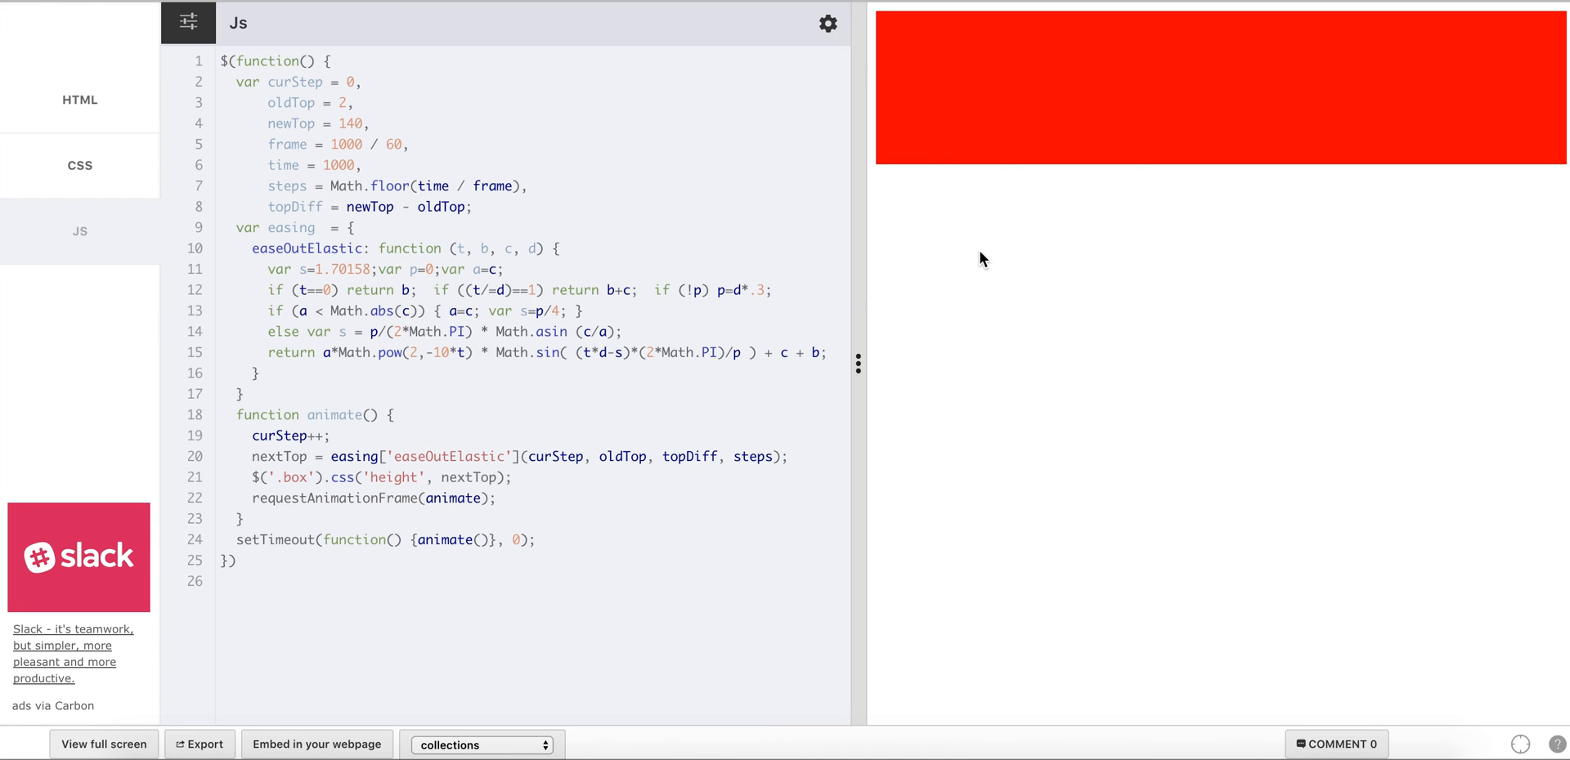
mouse_move(993, 140)
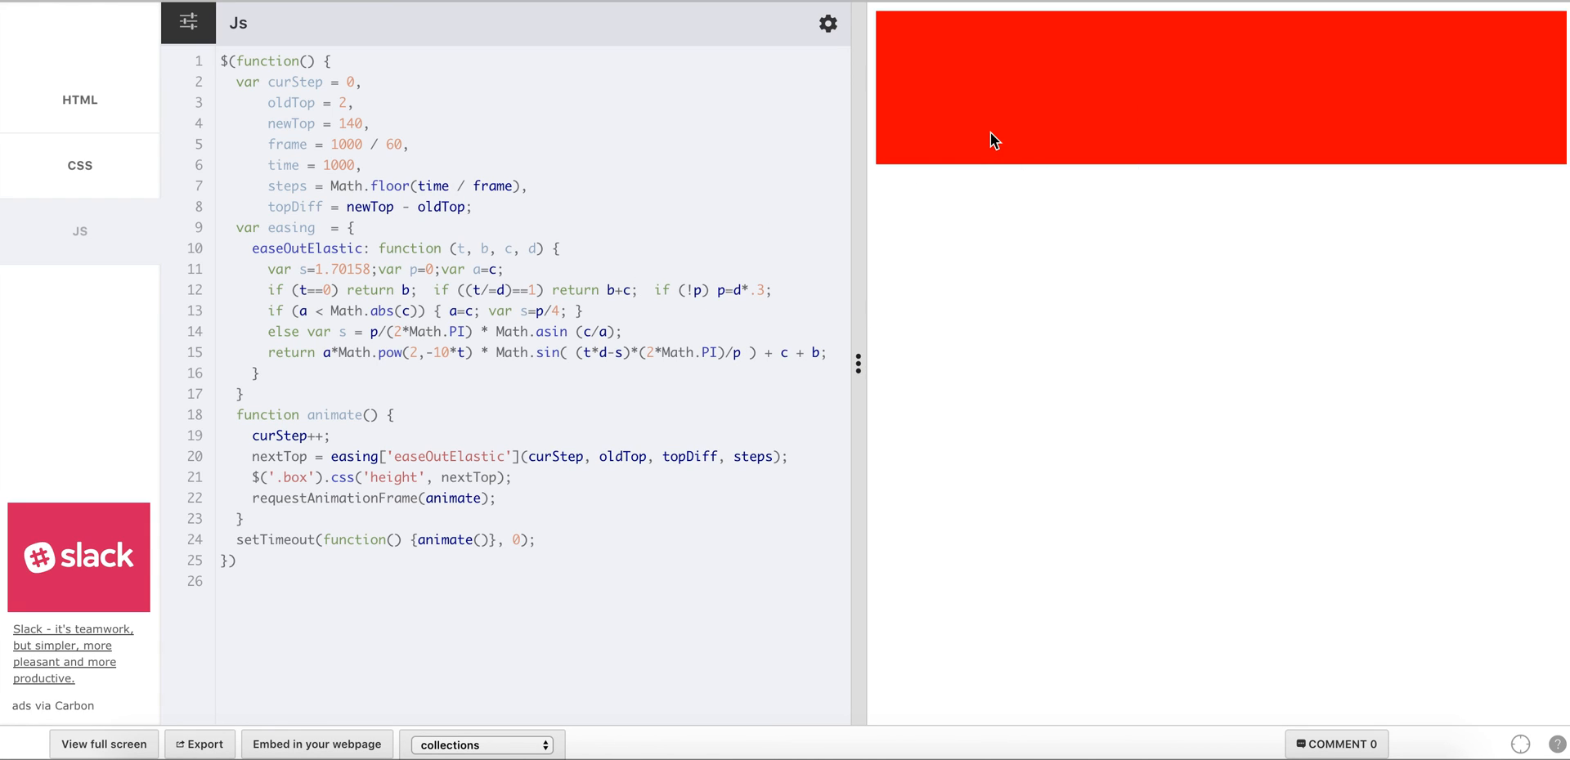
mouse_move(982, 137)
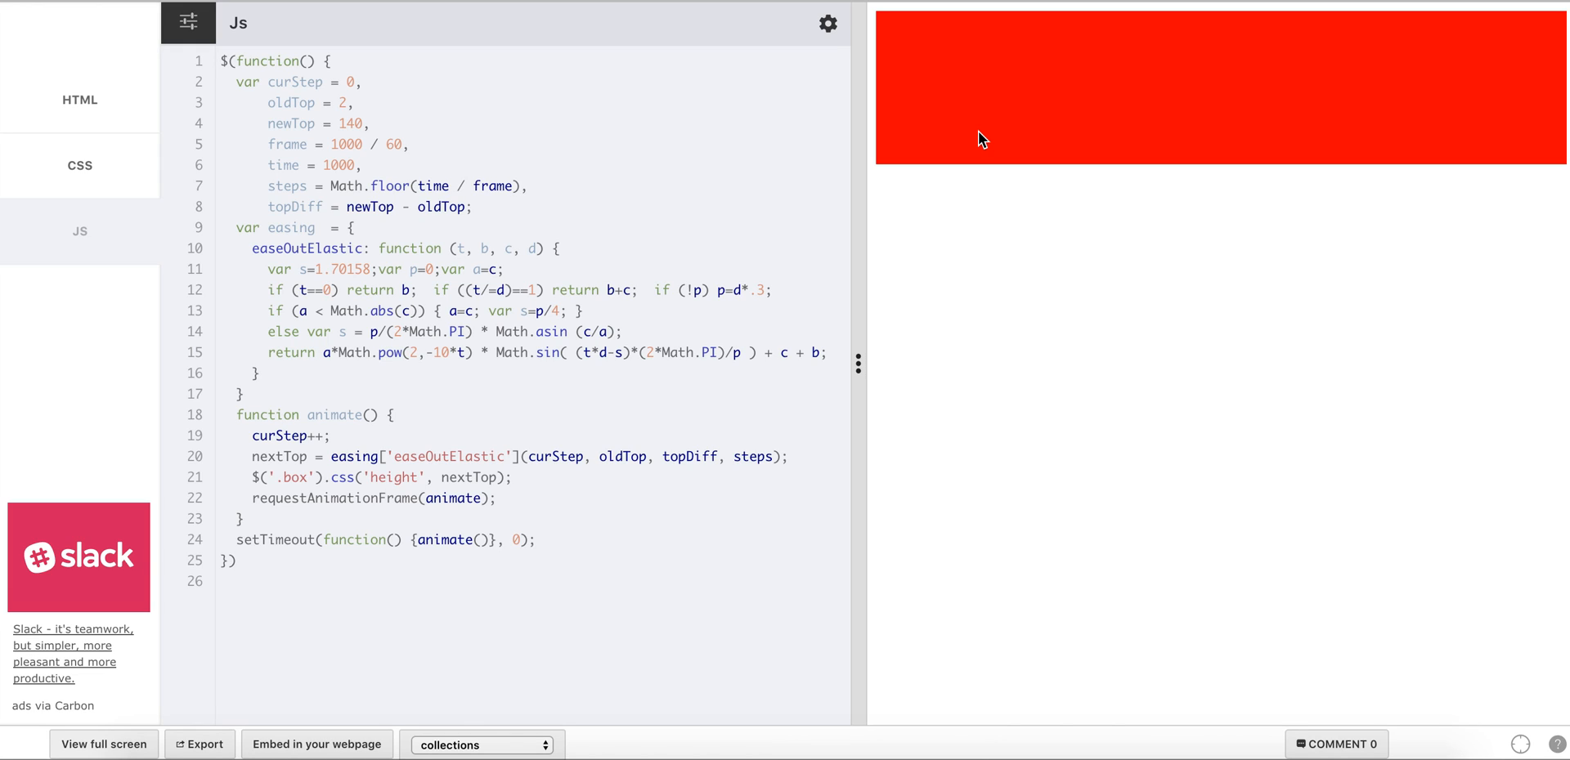
mouse_move(693, 211)
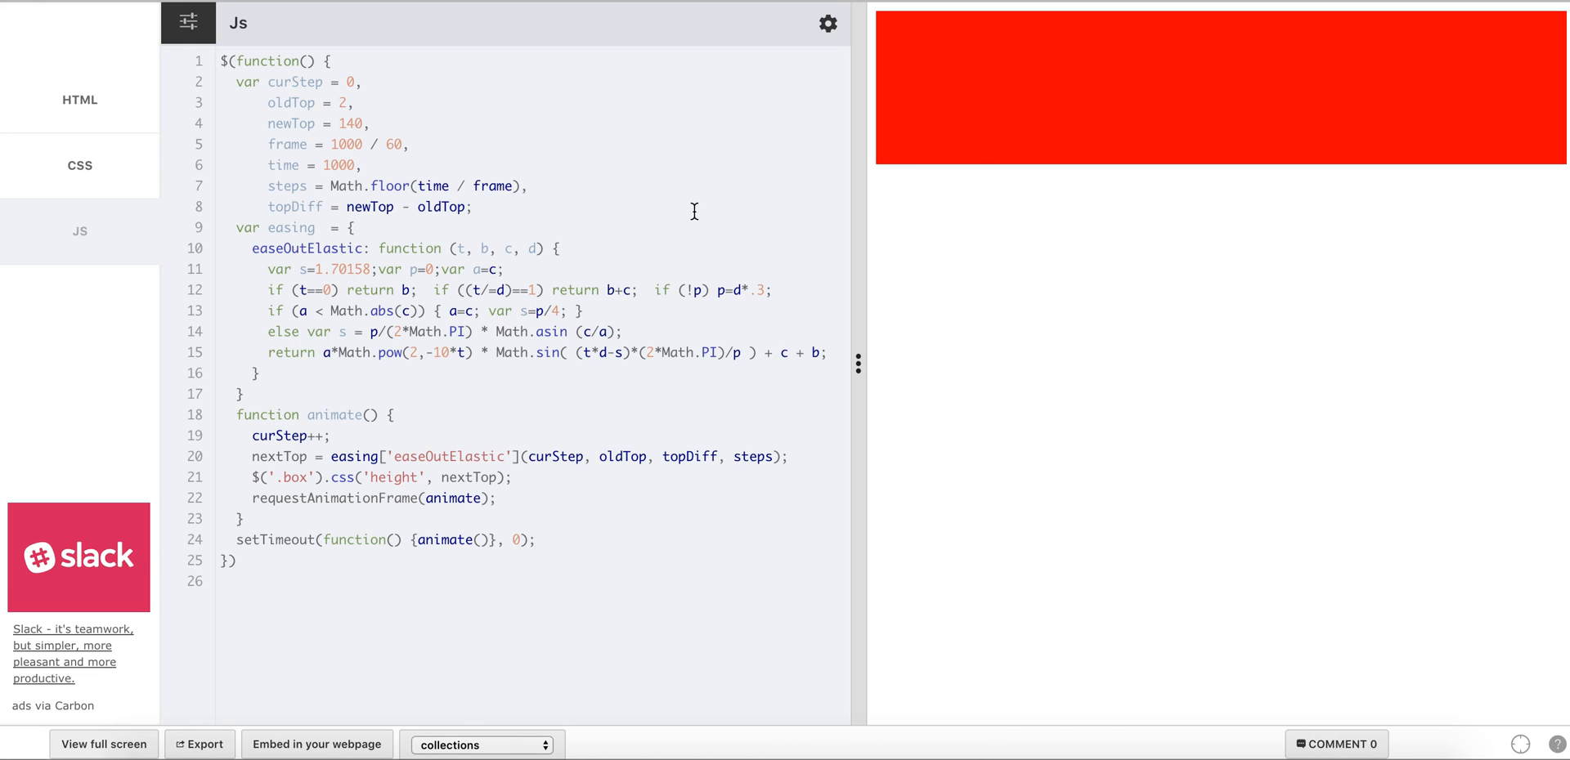